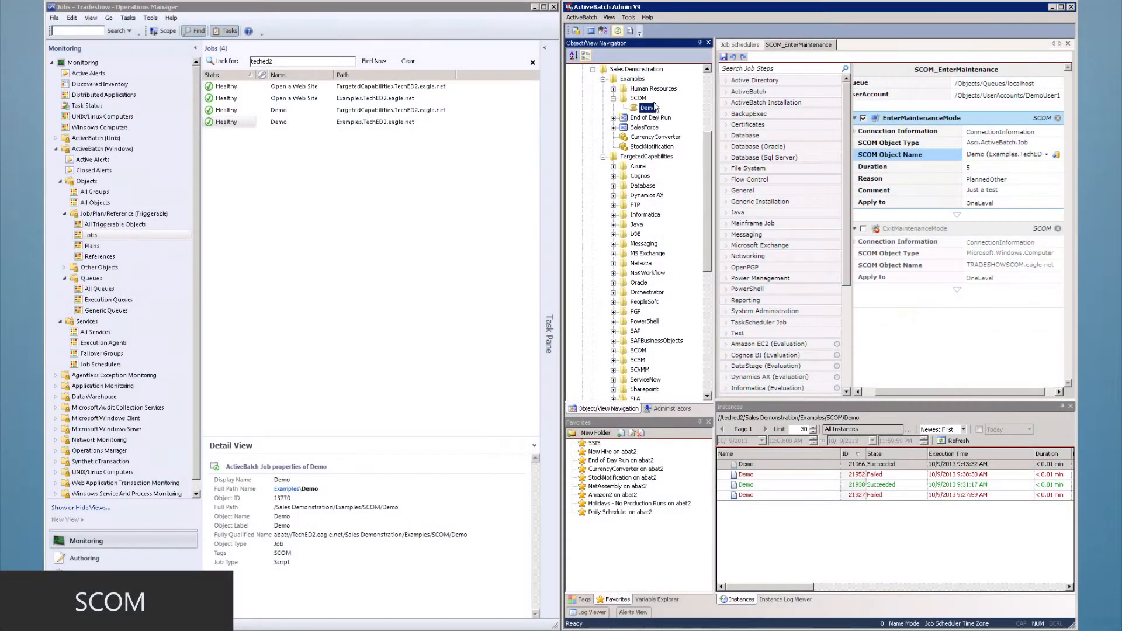
# Trigger the SCOM Demo job (Advanced) with ExitCode 100 so the run fails.
pyautogui.rightClick(801, 45)
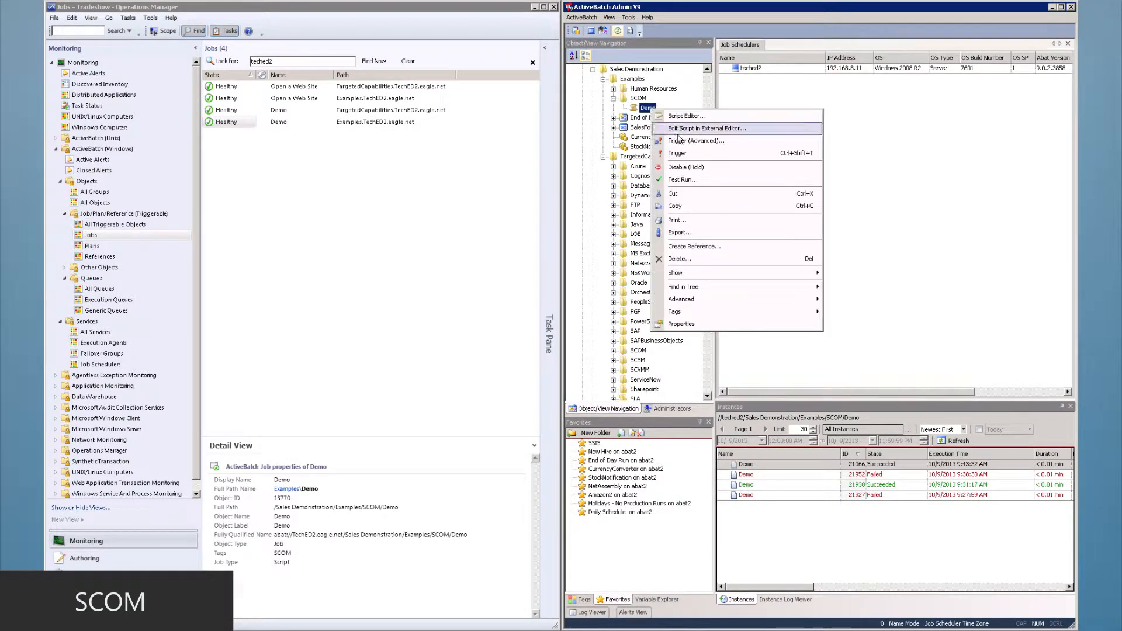
pyautogui.click(682, 180)
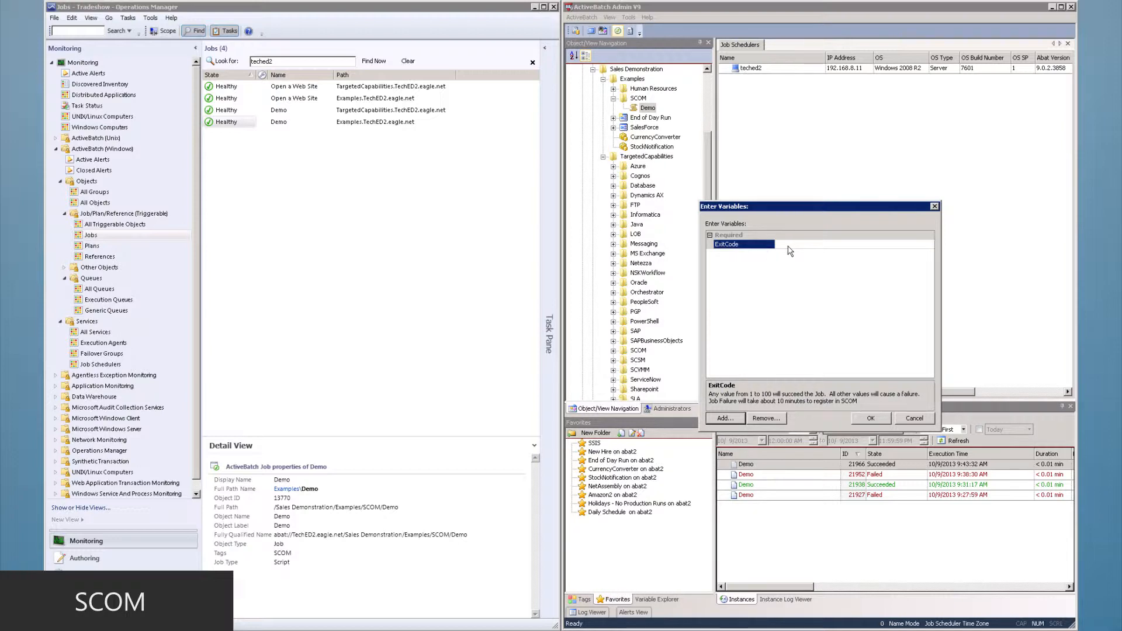
pyautogui.write('100')
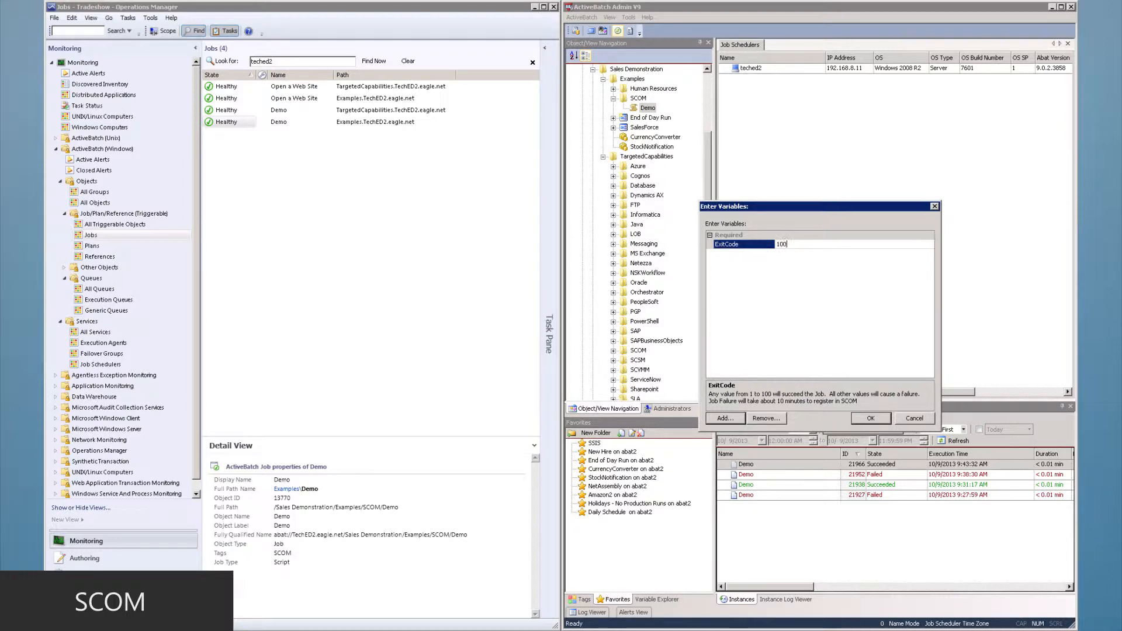
pyautogui.moveTo(899, 433)
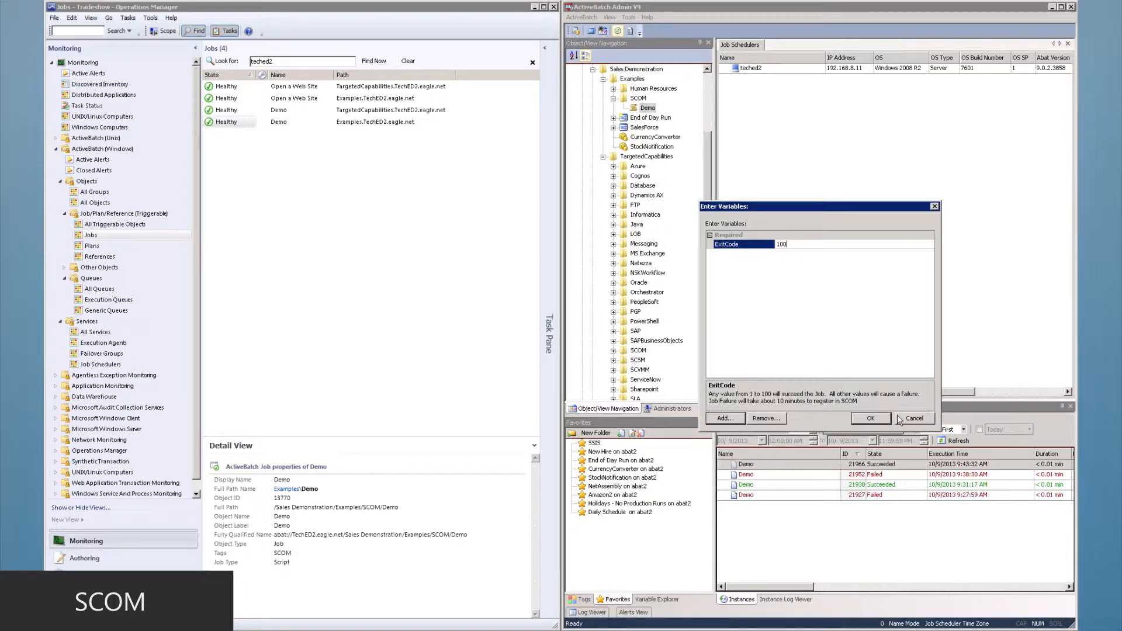
pyautogui.click(871, 417)
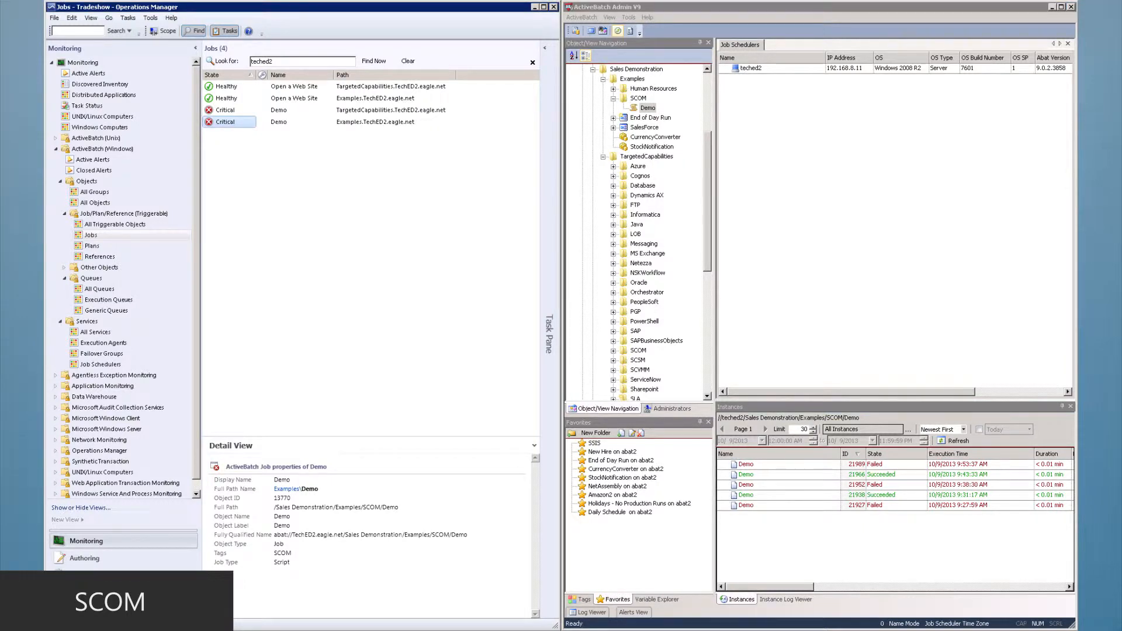
# Retrigger the Demo job with variables, again setting ExitCode to 100.
pyautogui.rightClick(647, 108)
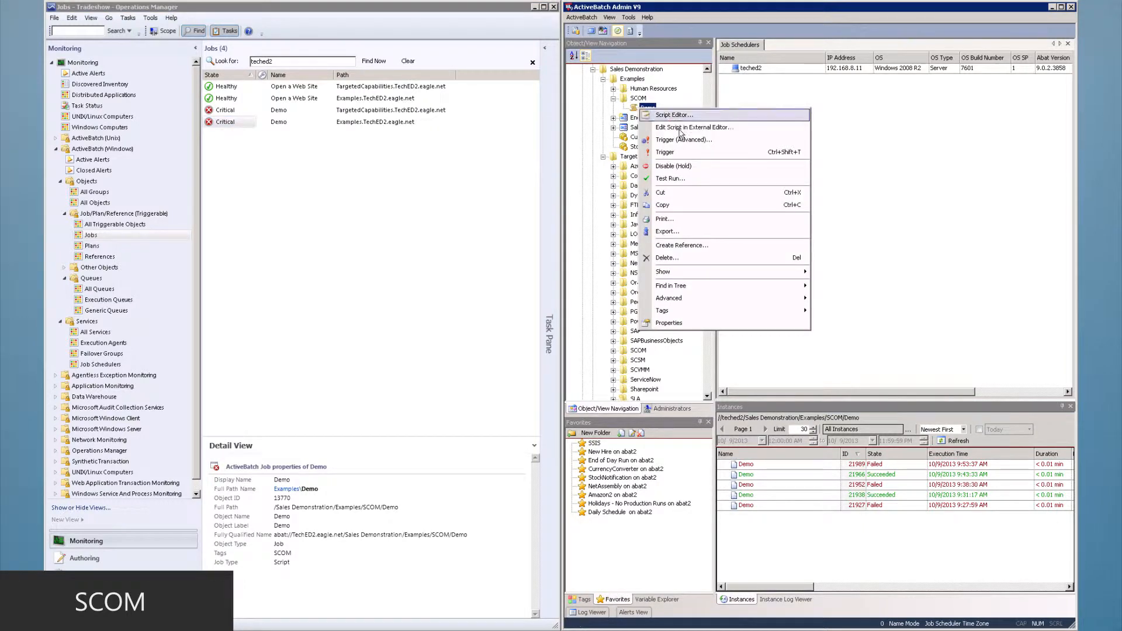
pyautogui.moveTo(680, 155)
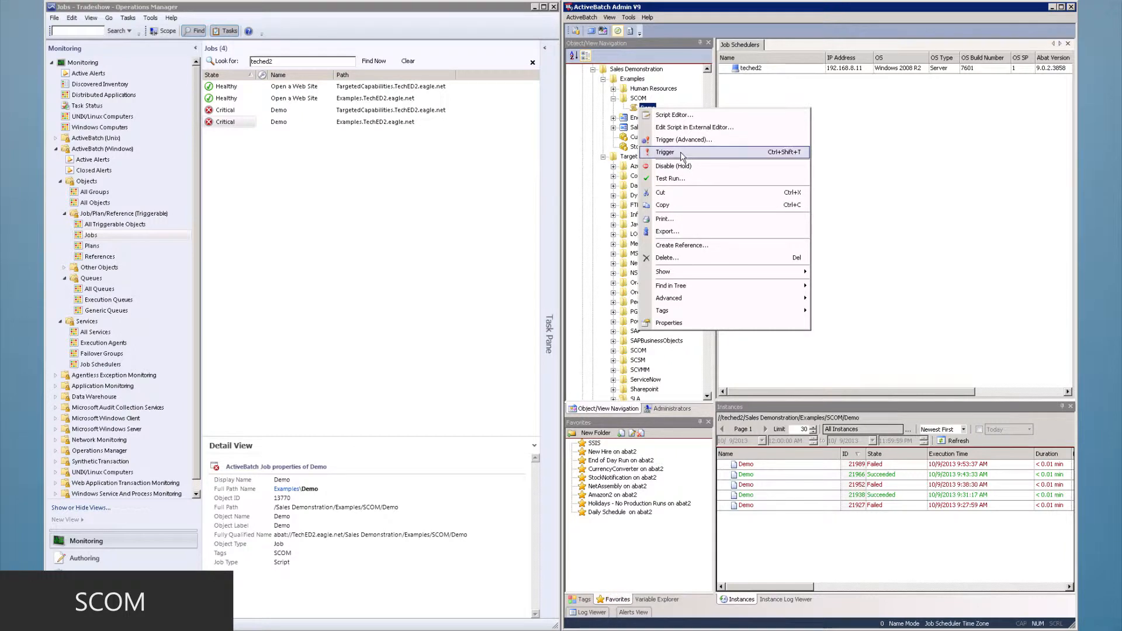
pyautogui.click(662, 152)
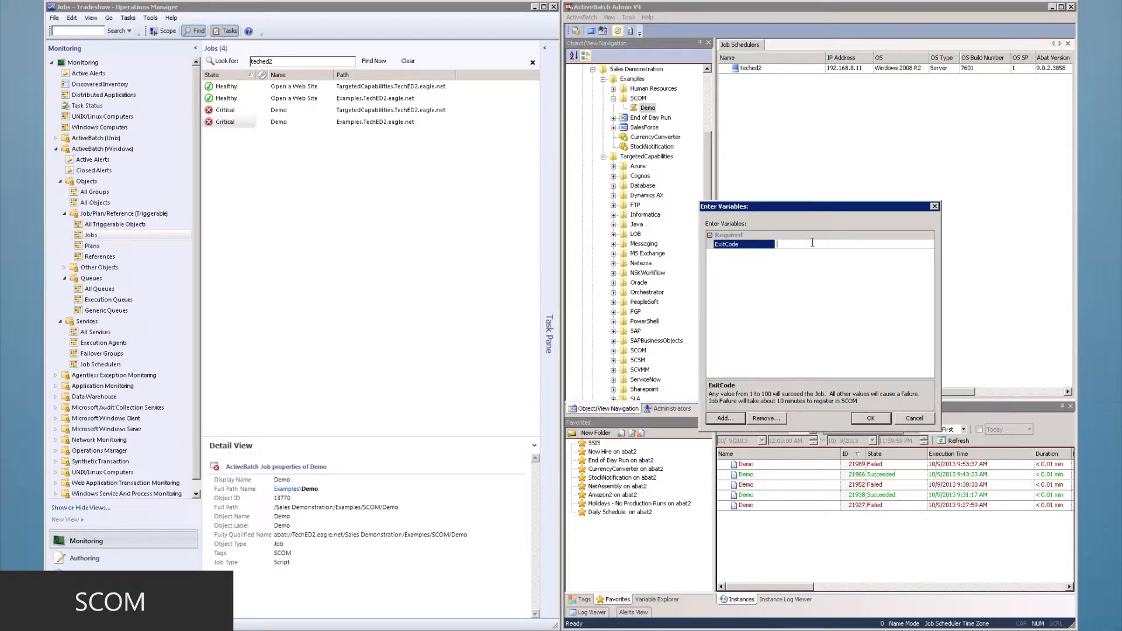
pyautogui.write('100')
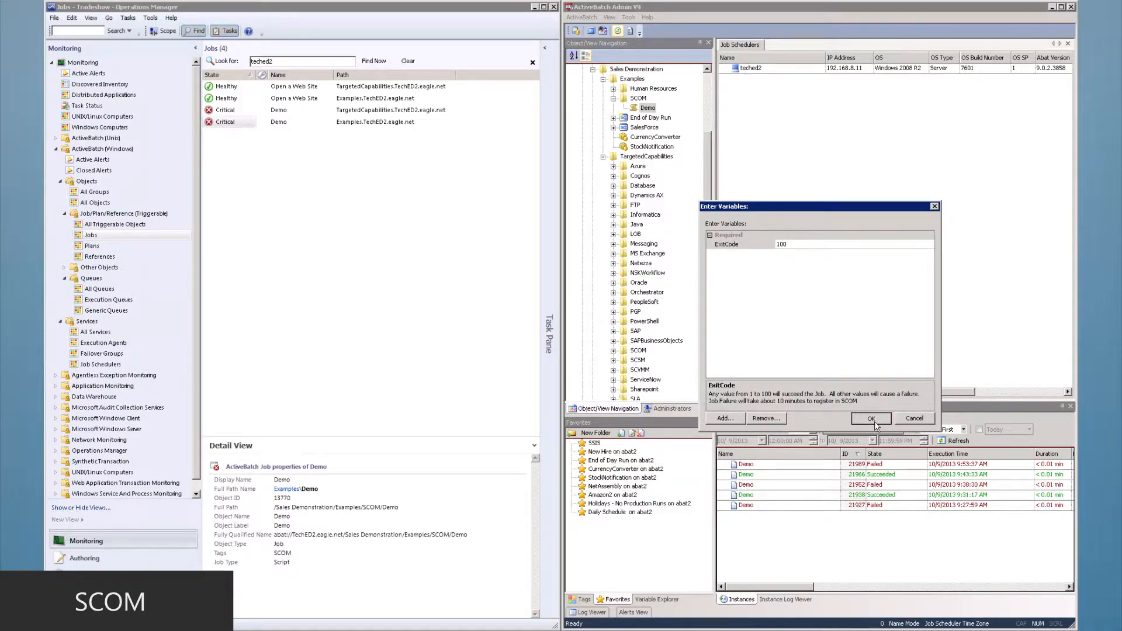
pyautogui.click(871, 419)
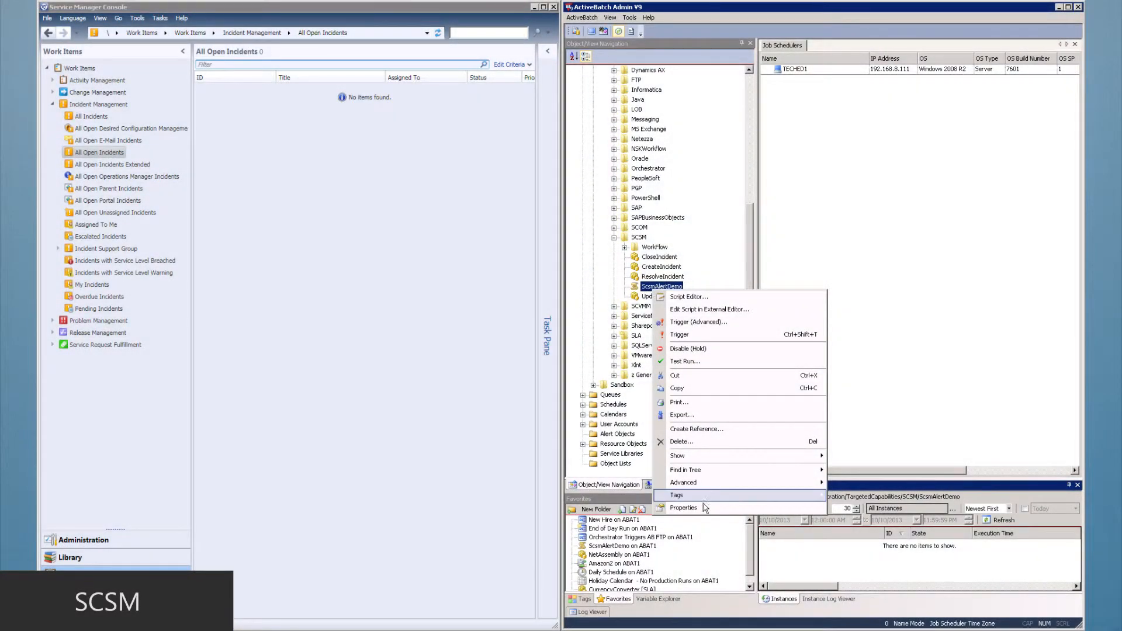
pyautogui.click(682, 507)
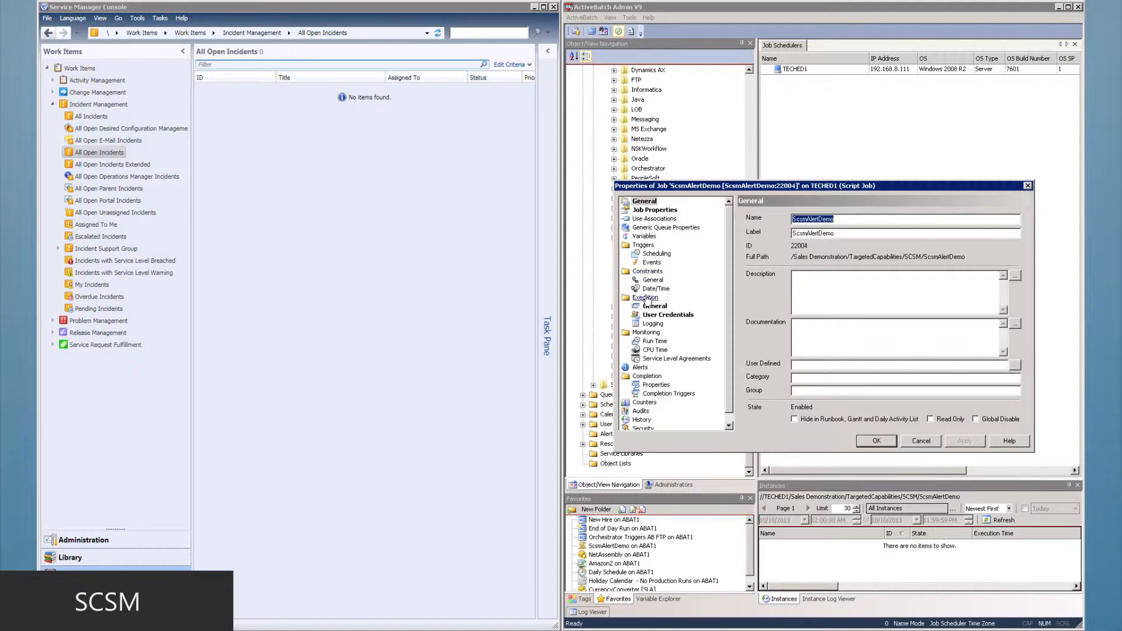
pyautogui.click(639, 367)
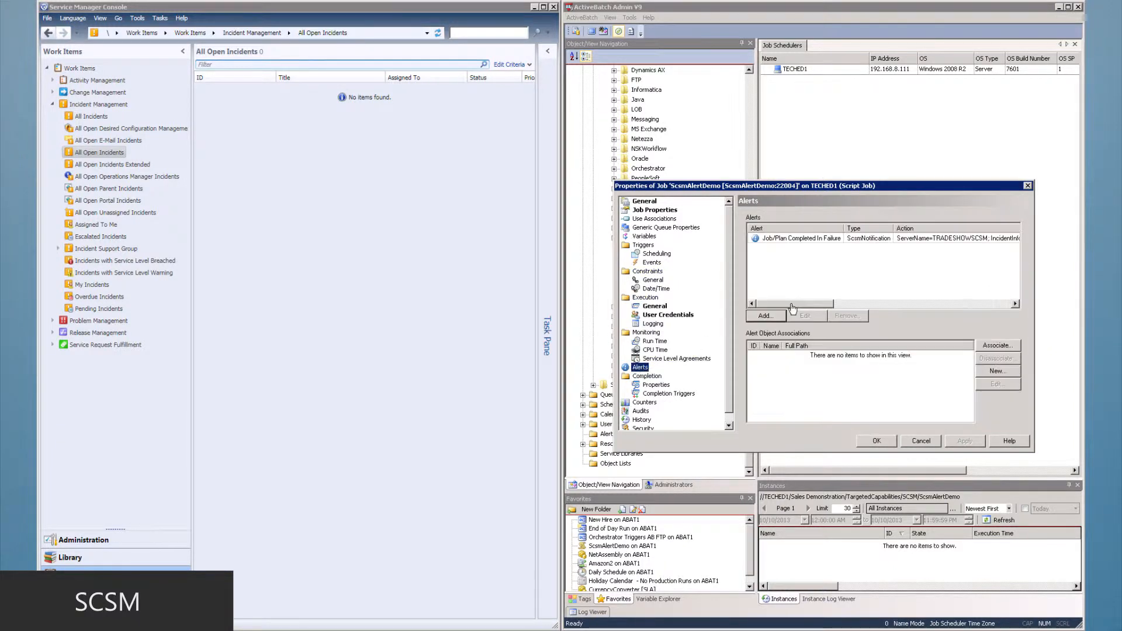
pyautogui.click(800, 239)
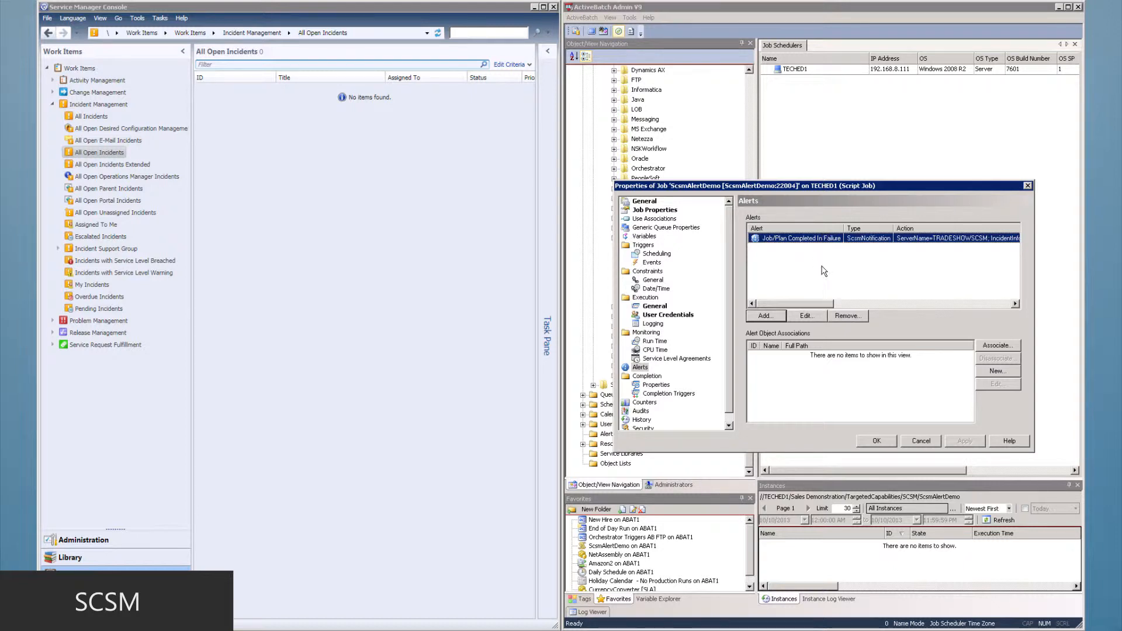
pyautogui.click(806, 315)
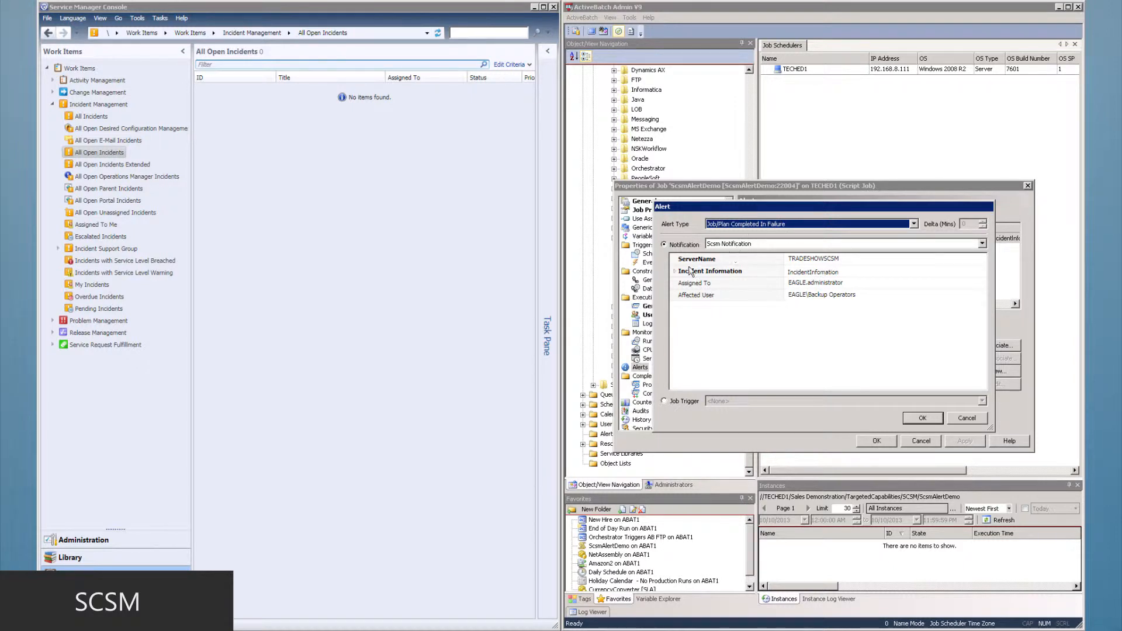
pyautogui.click(675, 271)
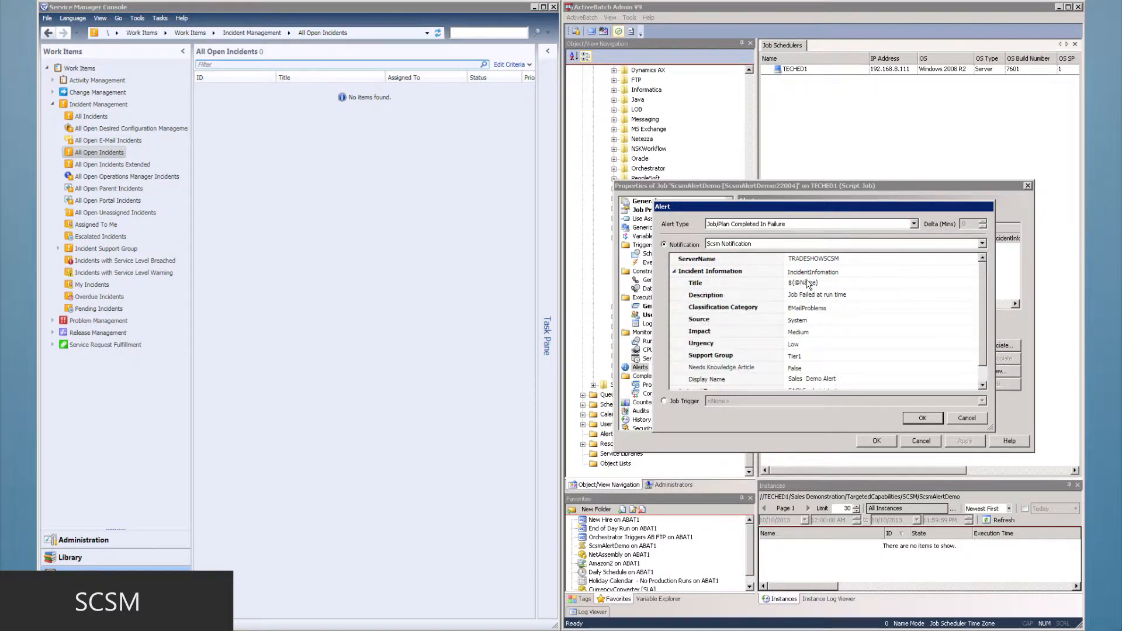
pyautogui.scroll(-3)
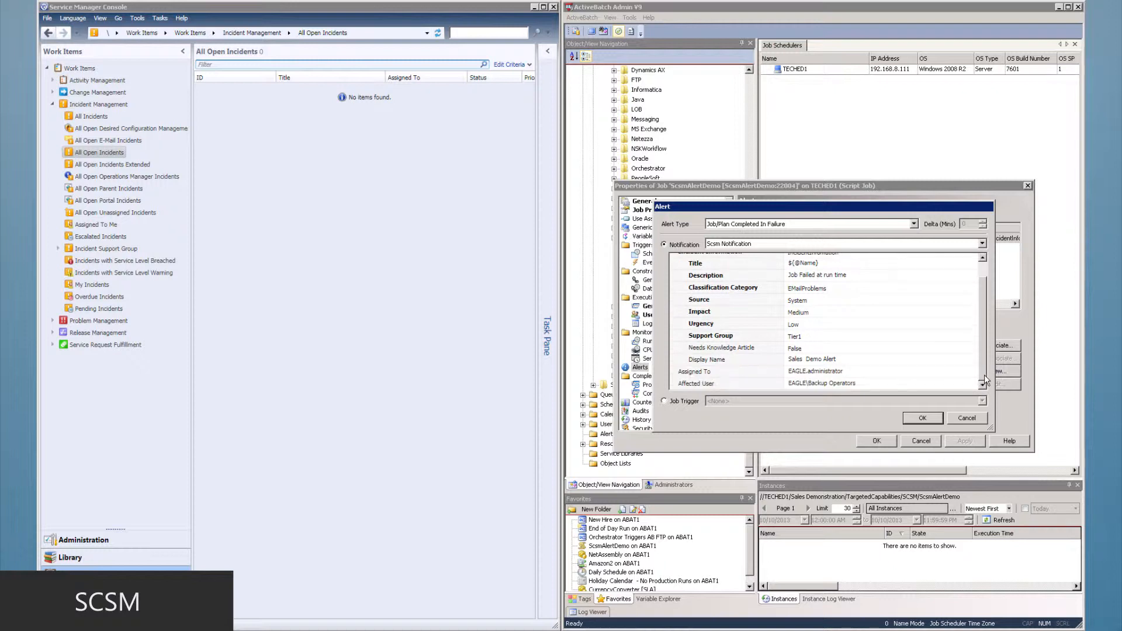
pyautogui.click(922, 417)
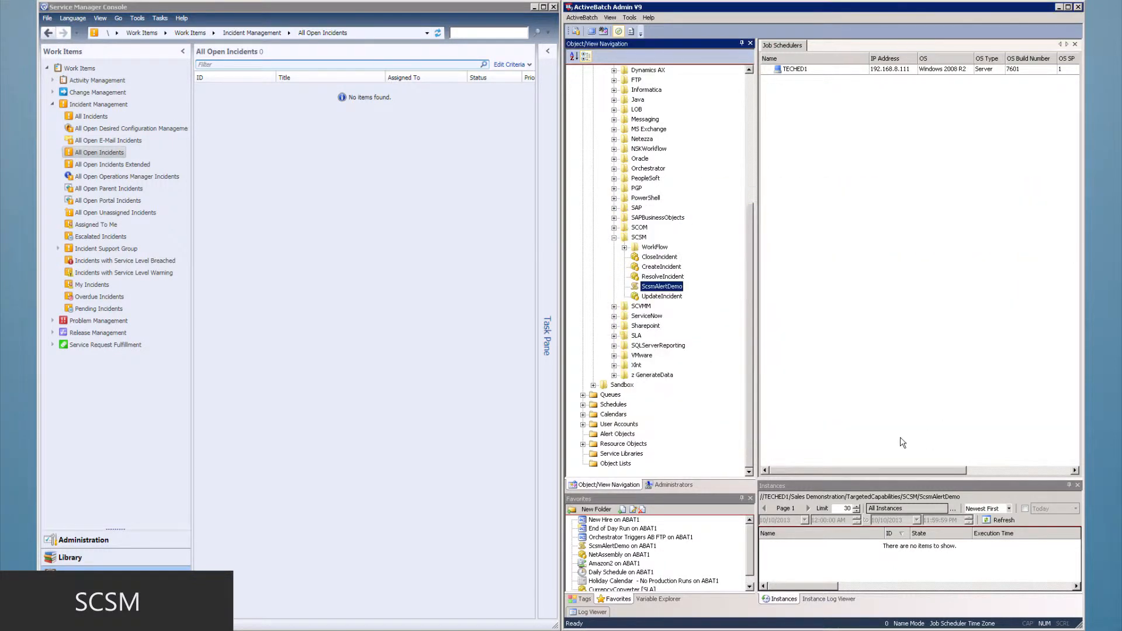
# Trigger the ScsmAlertDemo job and select its new failed run.
pyautogui.rightClick(660, 286)
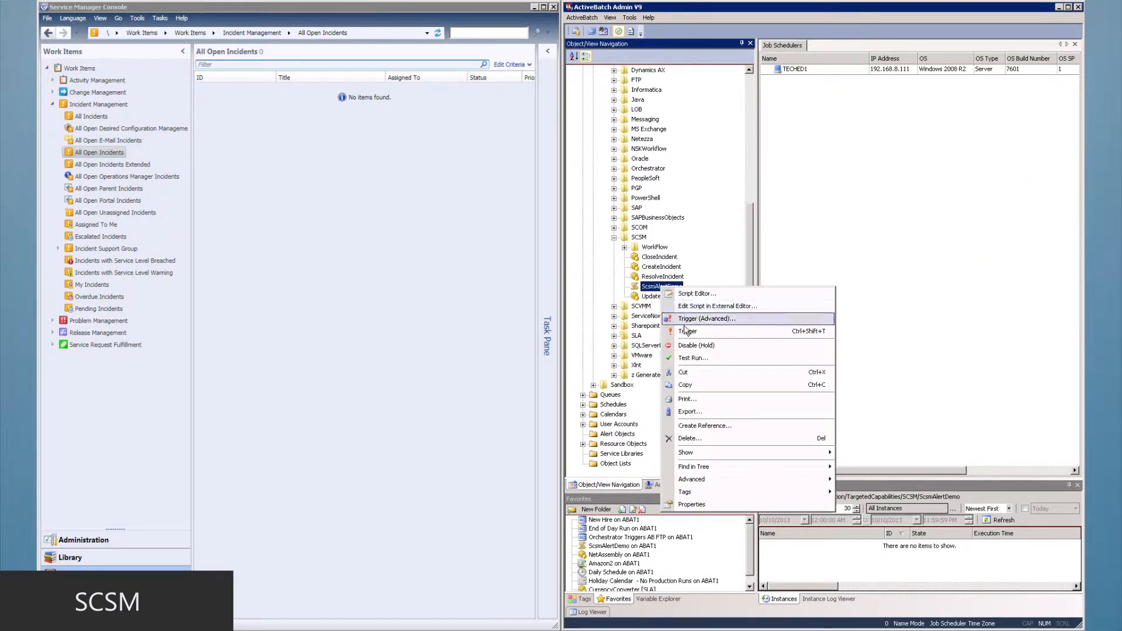
pyautogui.click(687, 331)
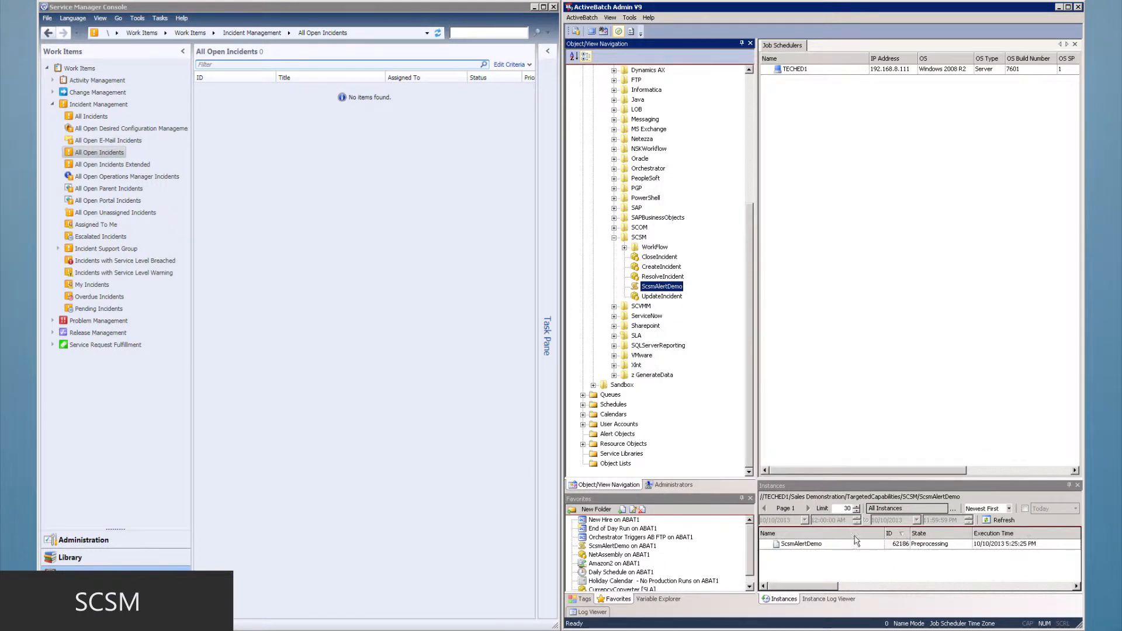
pyautogui.click(814, 543)
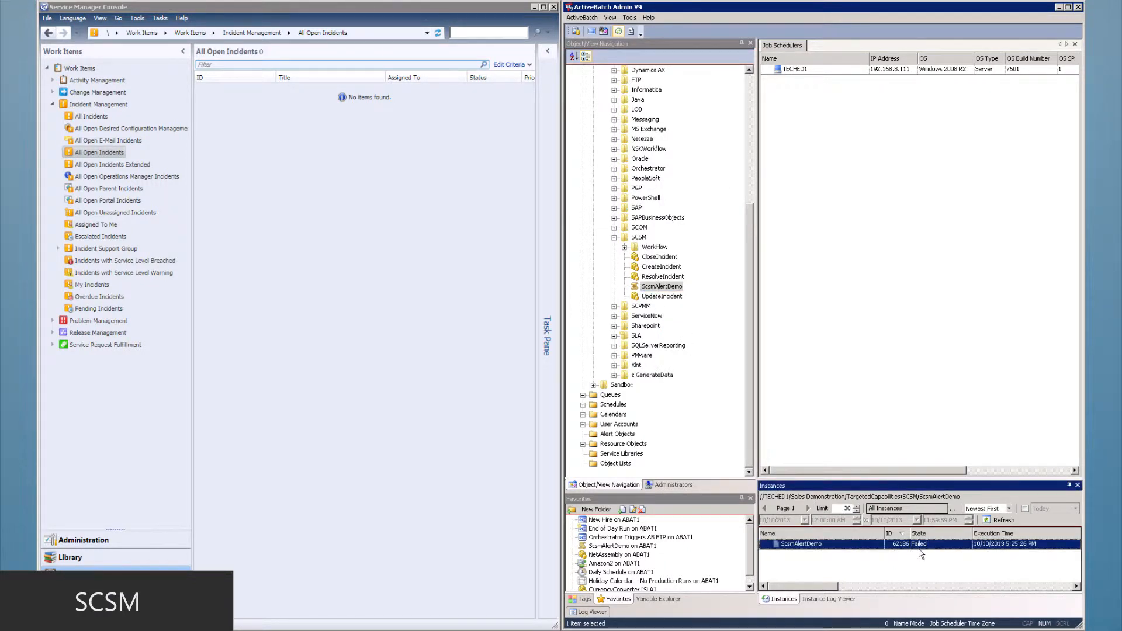
pyautogui.rightClick(919, 557)
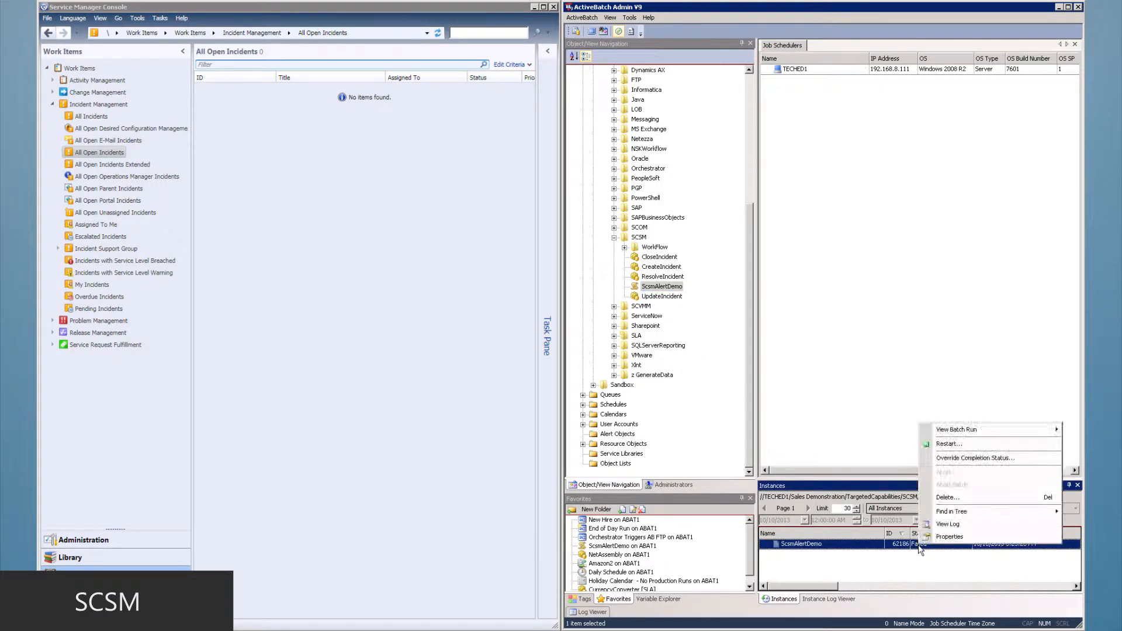
# Review the failed run's properties and audit trail, then check All Open Incidents in Service Manager.
pyautogui.click(949, 536)
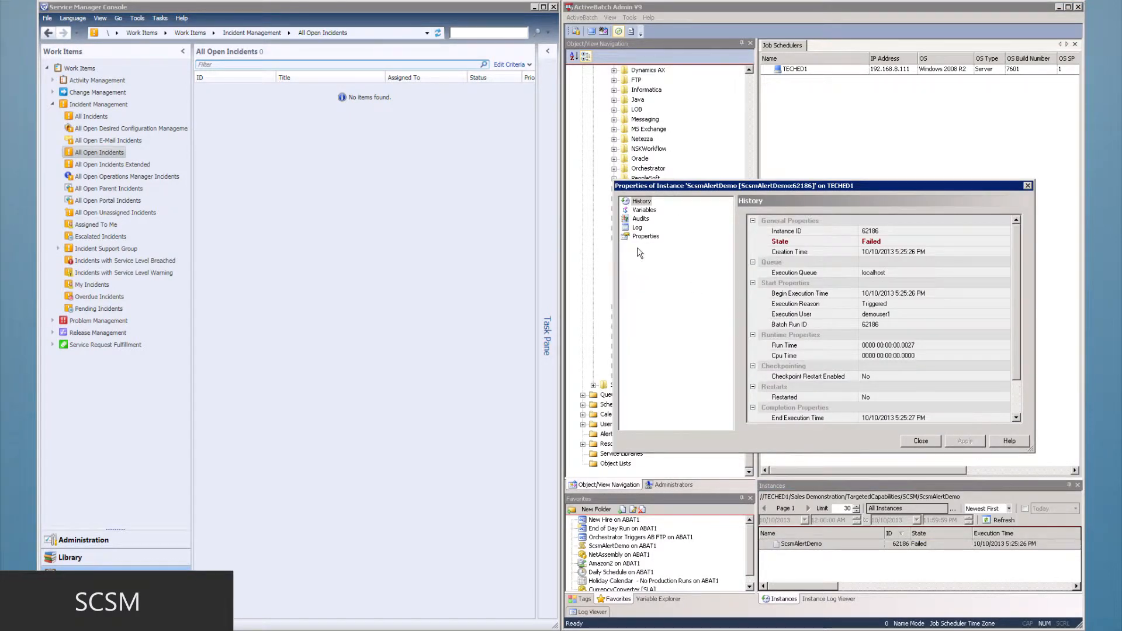
pyautogui.click(641, 218)
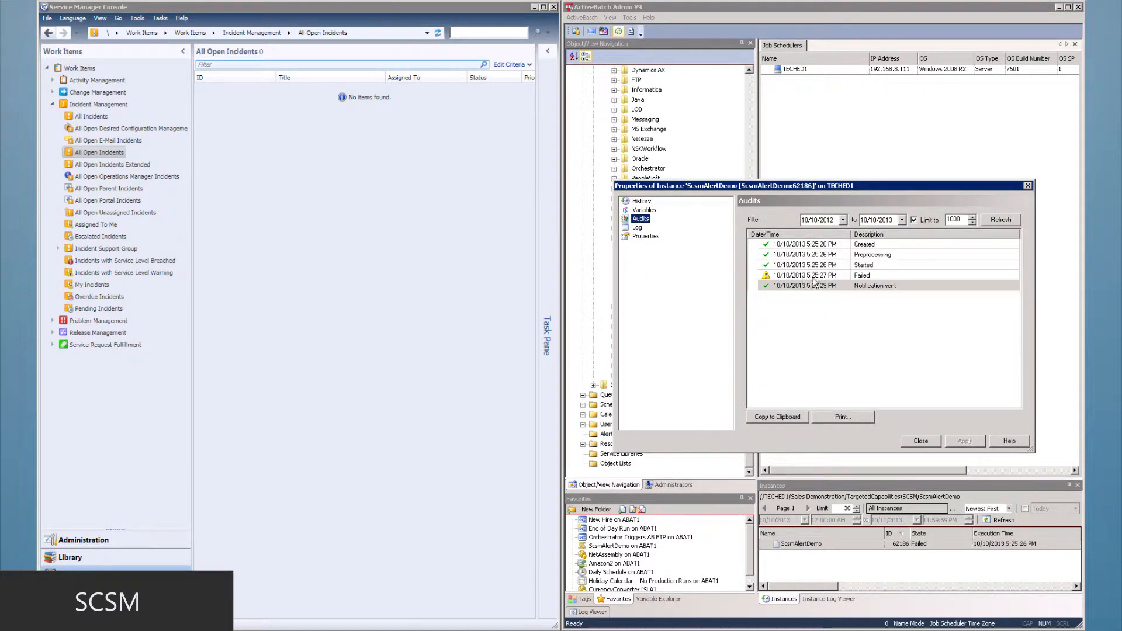
pyautogui.click(919, 441)
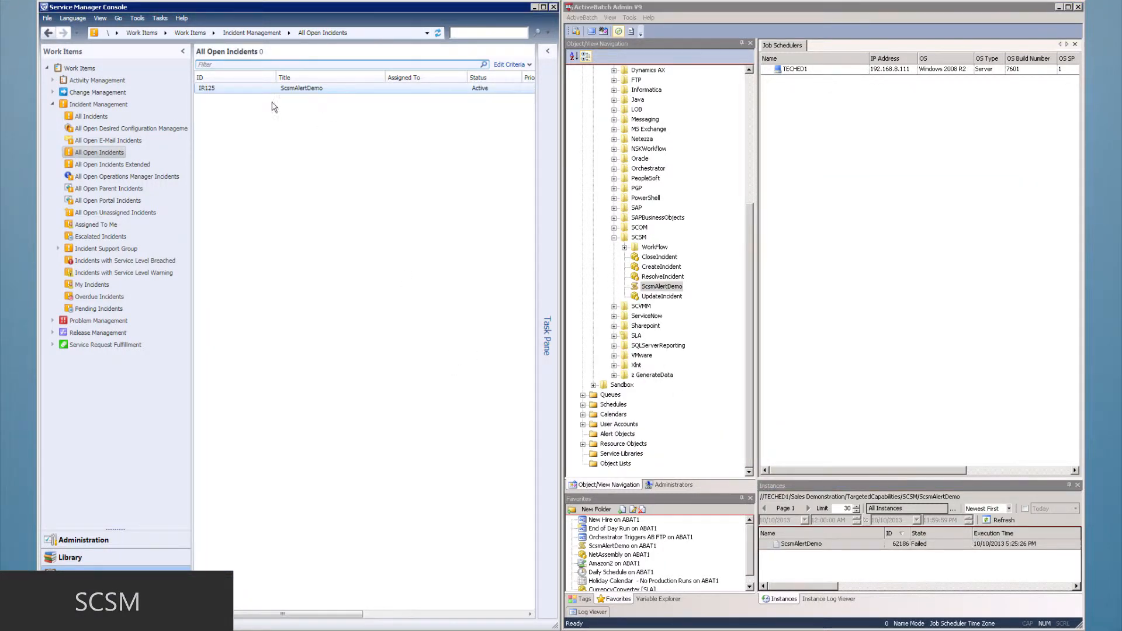
pyautogui.click(301, 87)
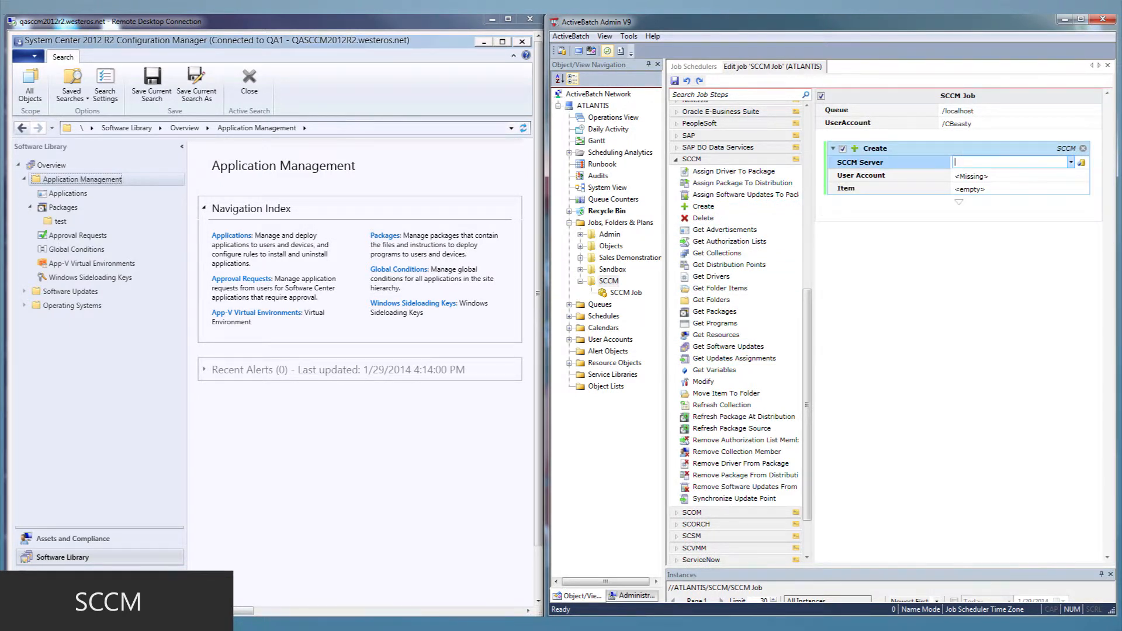
# Set the Create step to make a Package named Adobe on server SCCM.domain.net.
pyautogui.write('SCCM.domain.n')
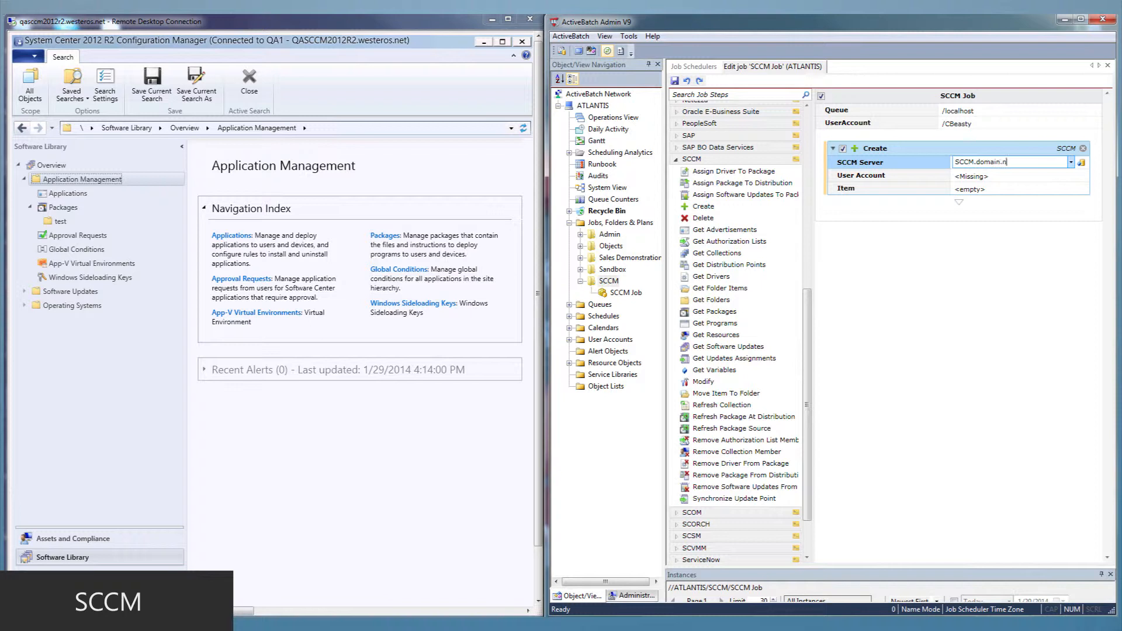
pyautogui.write('et')
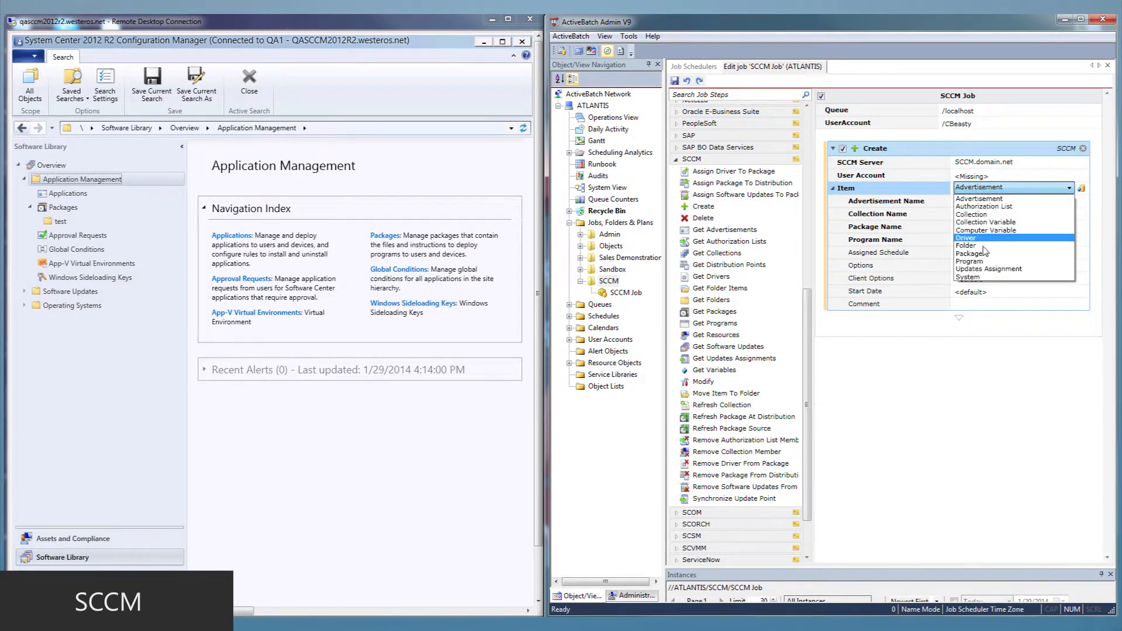
pyautogui.click(967, 253)
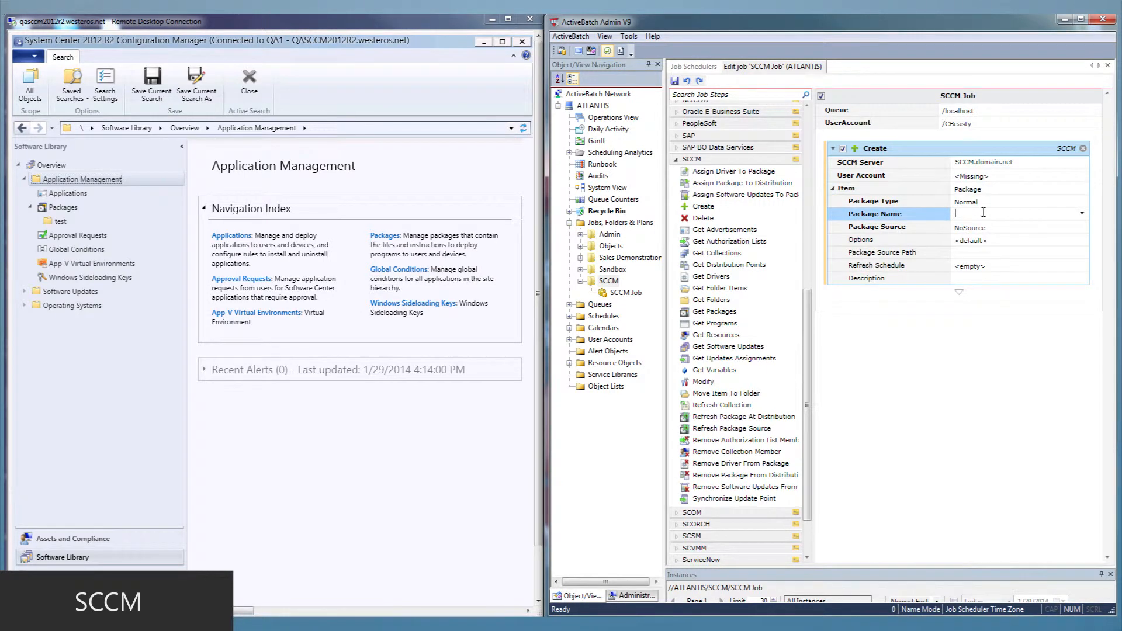
pyautogui.write('Adobe')
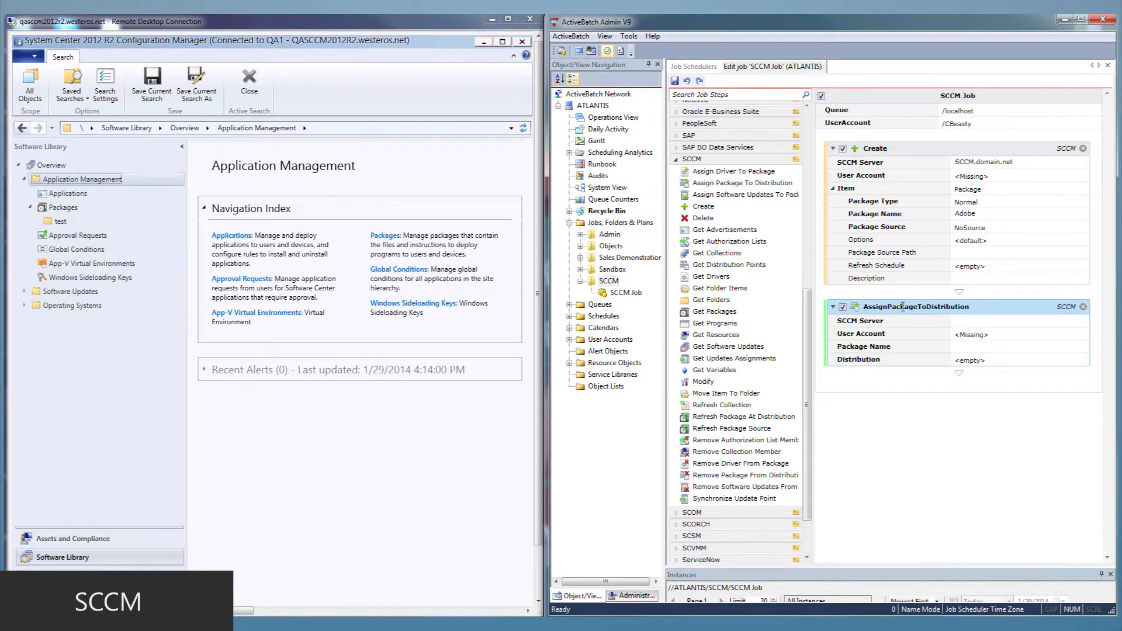
# Configure the Assign Package To Distribution step with server SCC and package Adobe.
pyautogui.write('SCCM.domain.net')
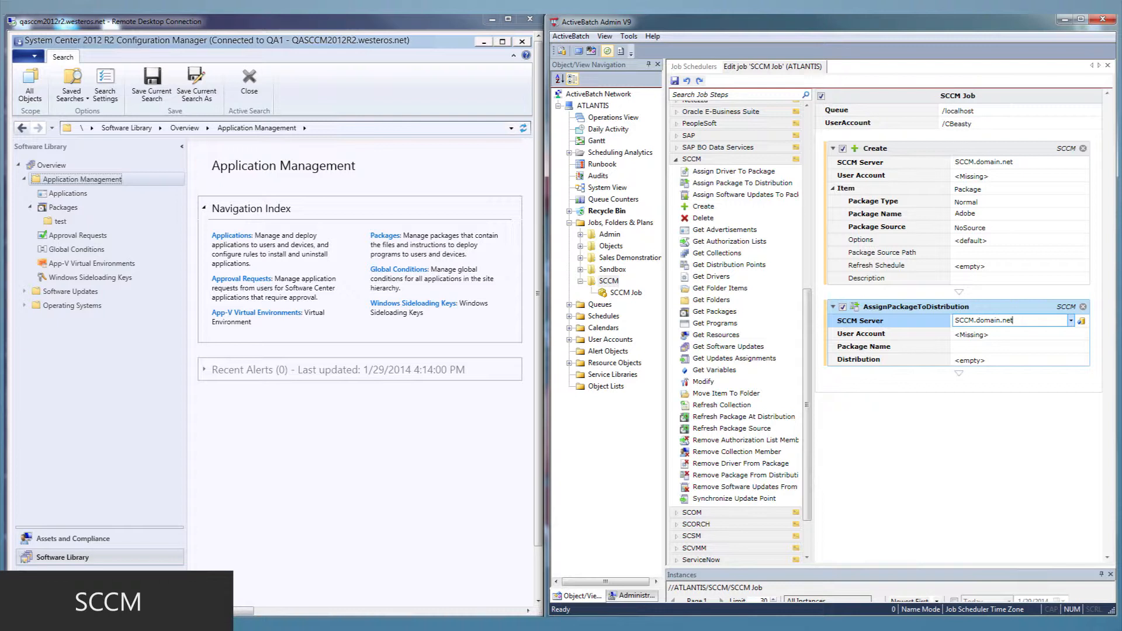
pyautogui.click(1010, 346)
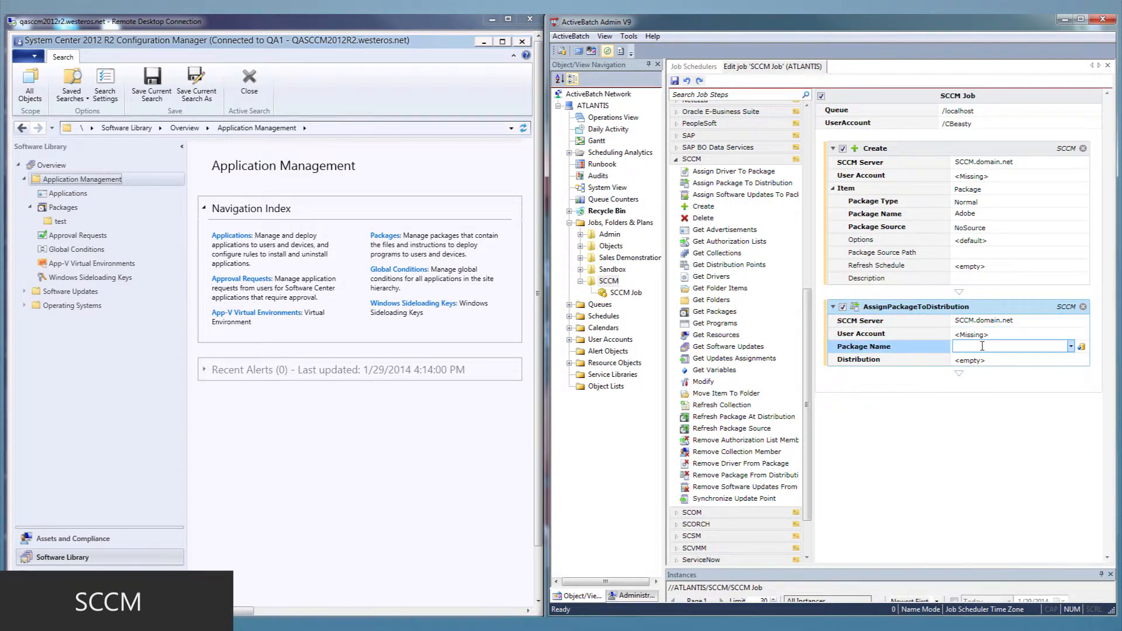
pyautogui.write('Adobe')
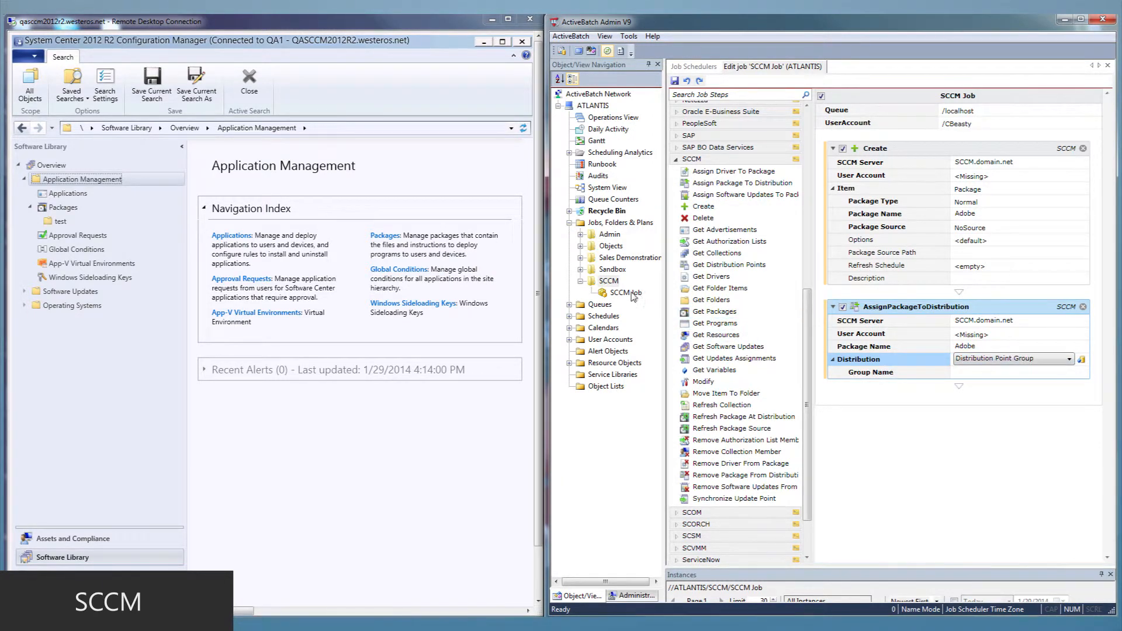
pyautogui.click(607, 281)
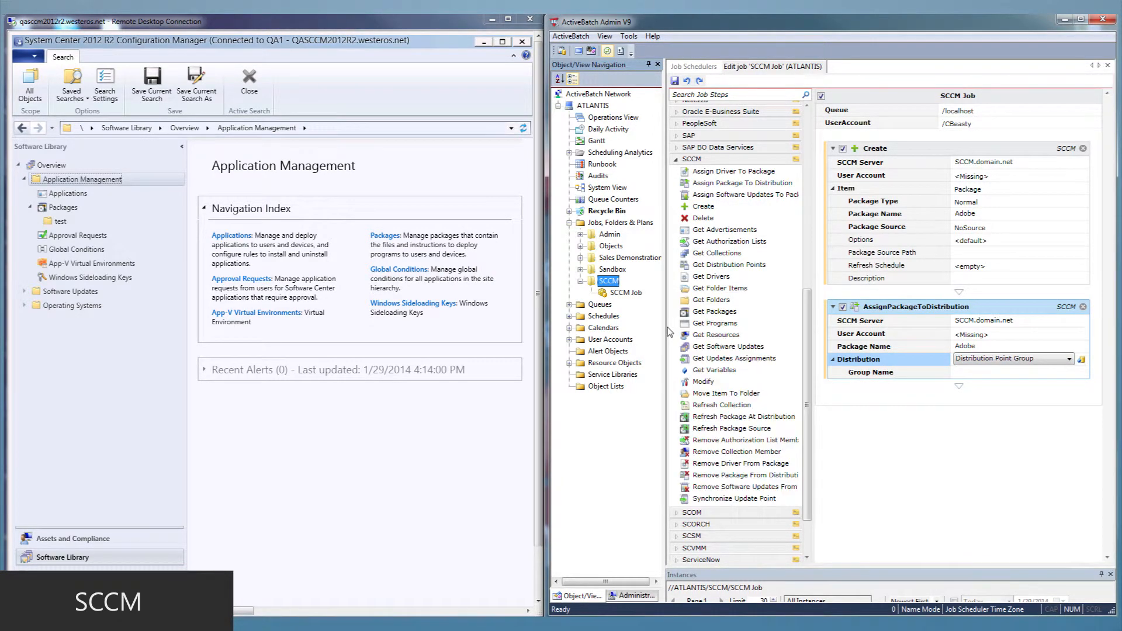
pyautogui.moveTo(144, 238)
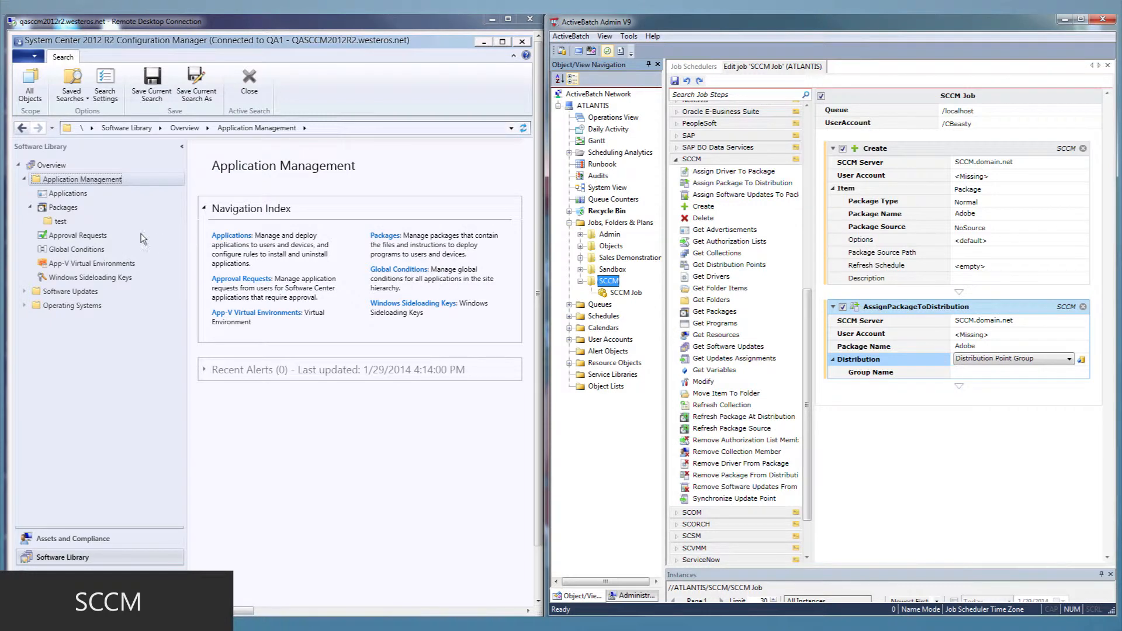
# Show the Adobe package under Packages and view its Properties.
pyautogui.click(63, 208)
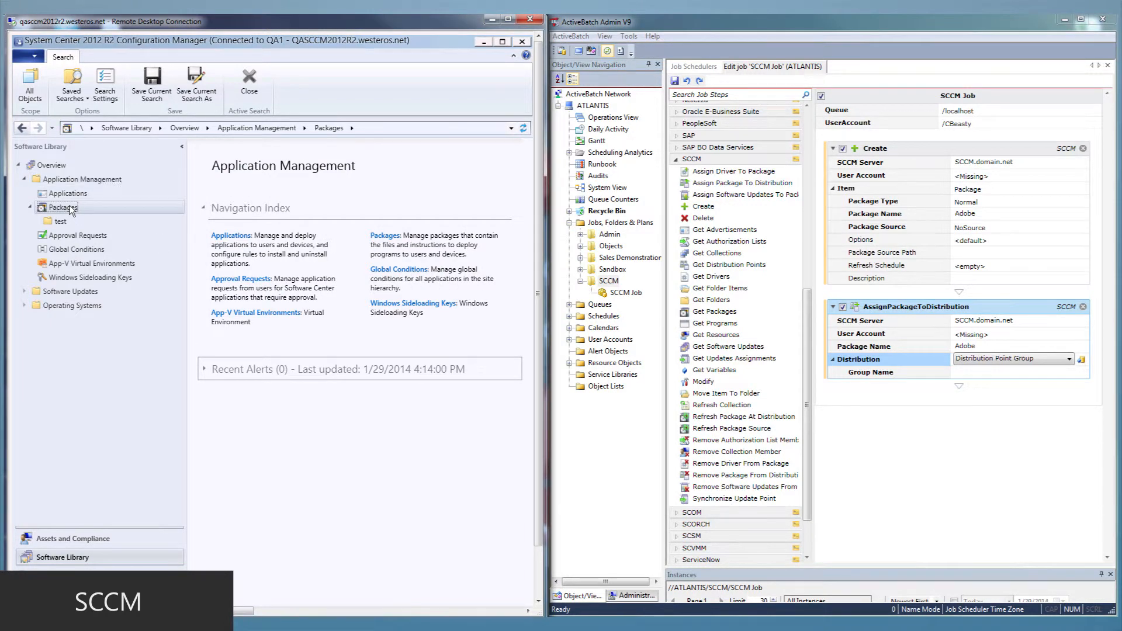
pyautogui.click(62, 207)
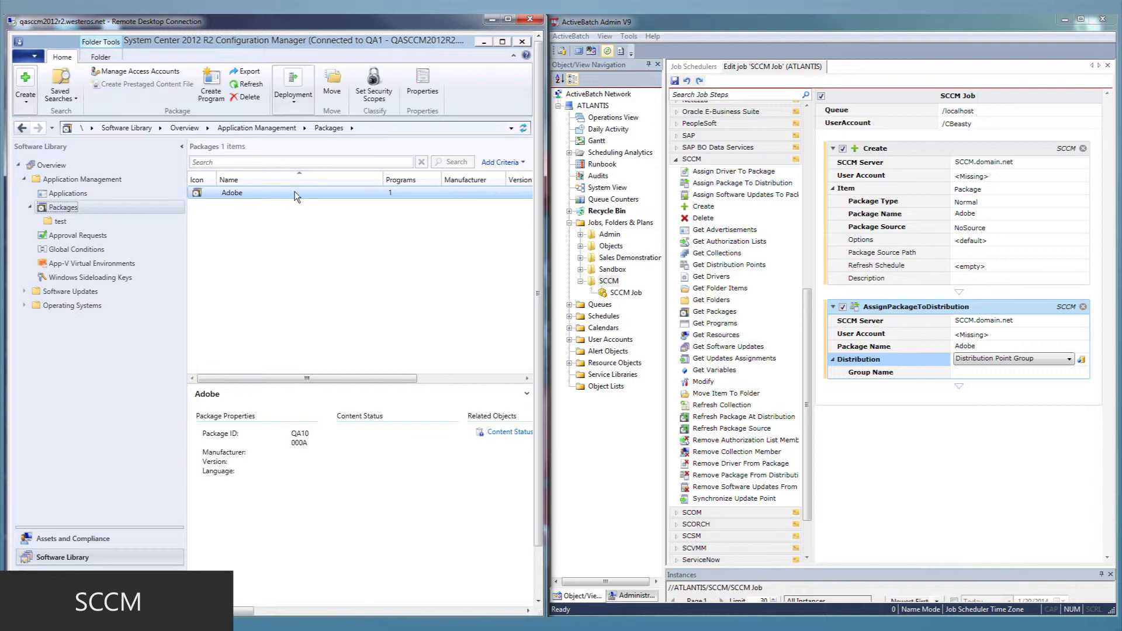
pyautogui.rightClick(255, 193)
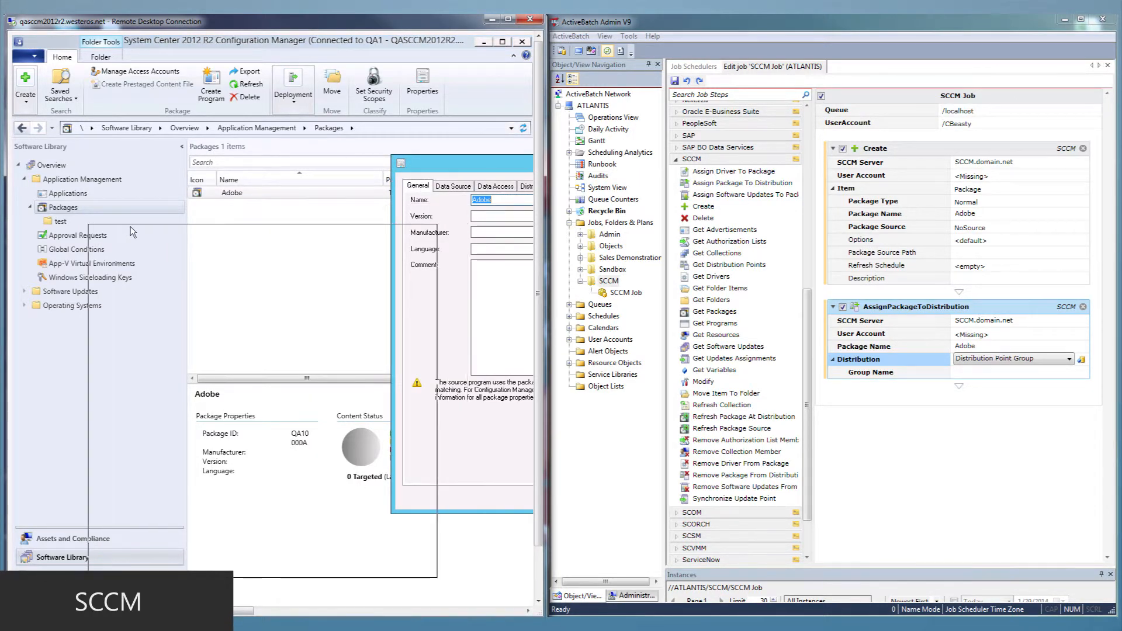
pyautogui.click(331, 253)
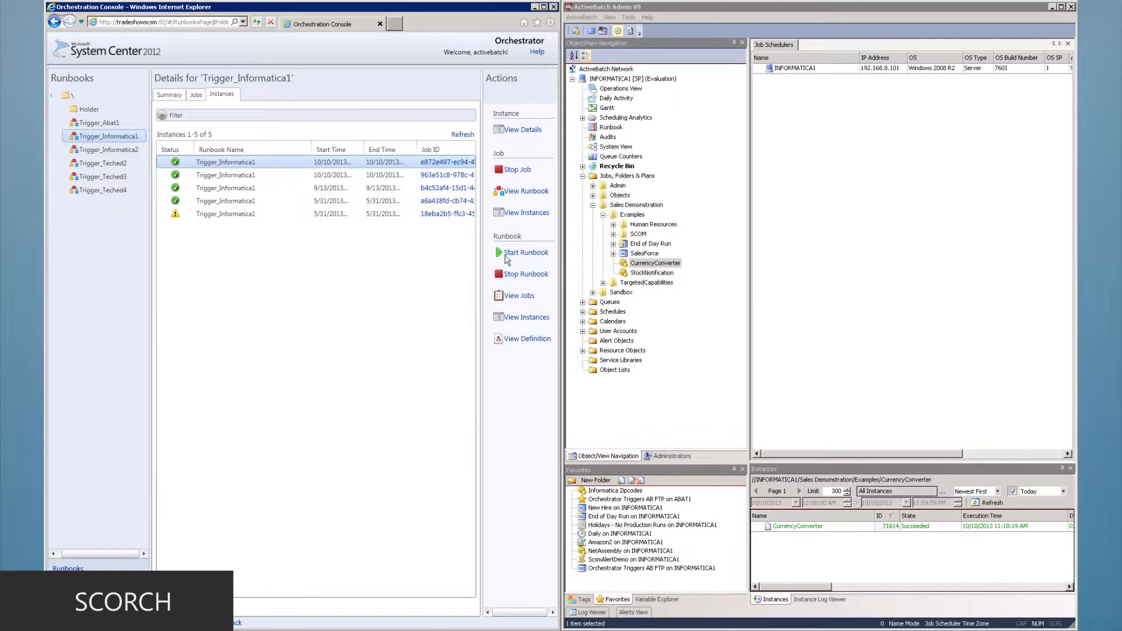
# Start the Trigger_Informatica1 runbook with CurrencyTo USD, CurrencyFrom EUR and Amount 1000.
pyautogui.click(526, 252)
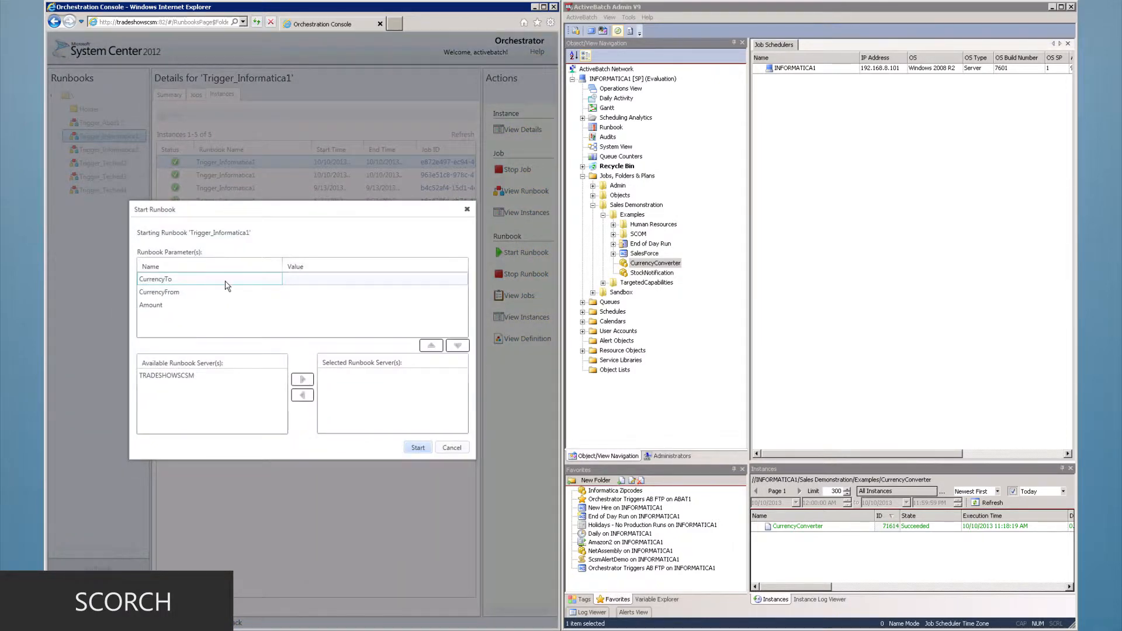
pyautogui.click(373, 278)
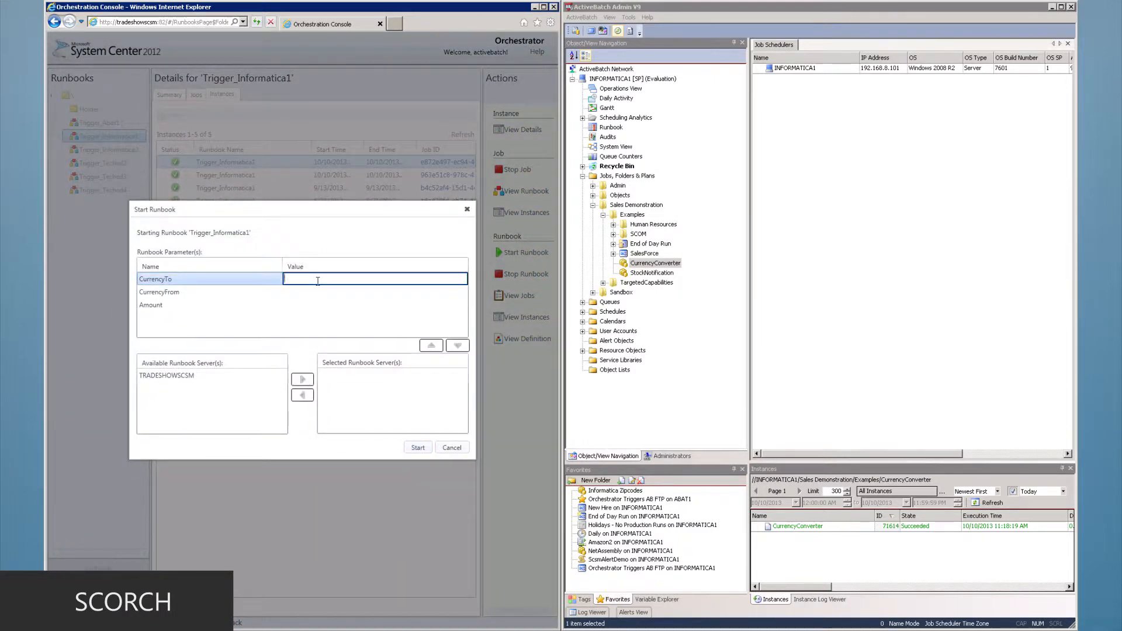
pyautogui.write('USD')
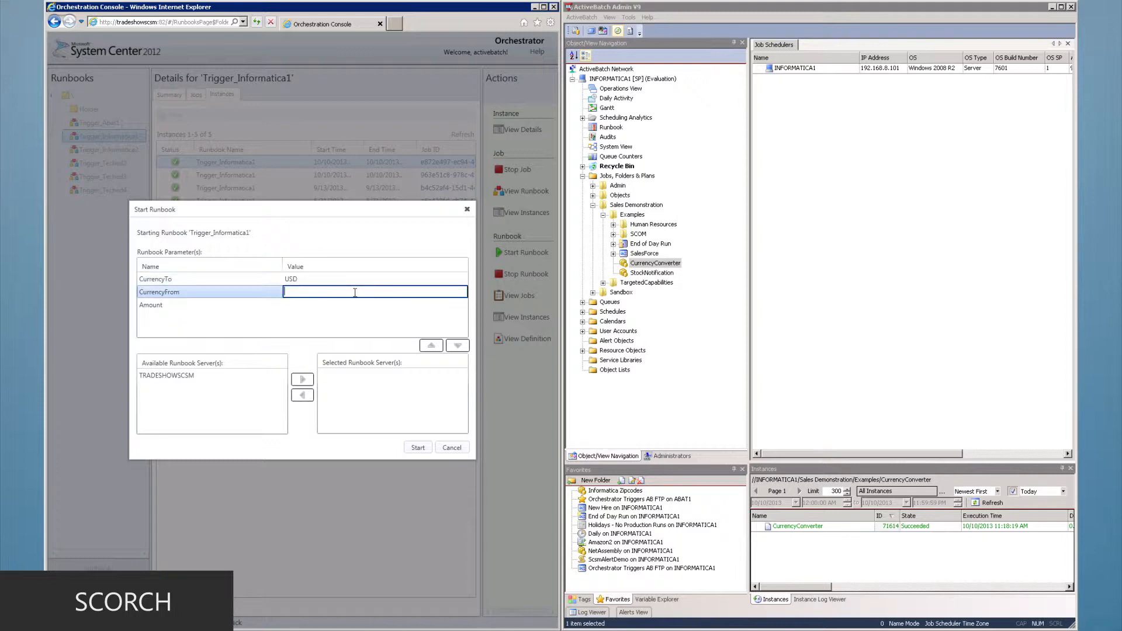
pyautogui.write('EUR')
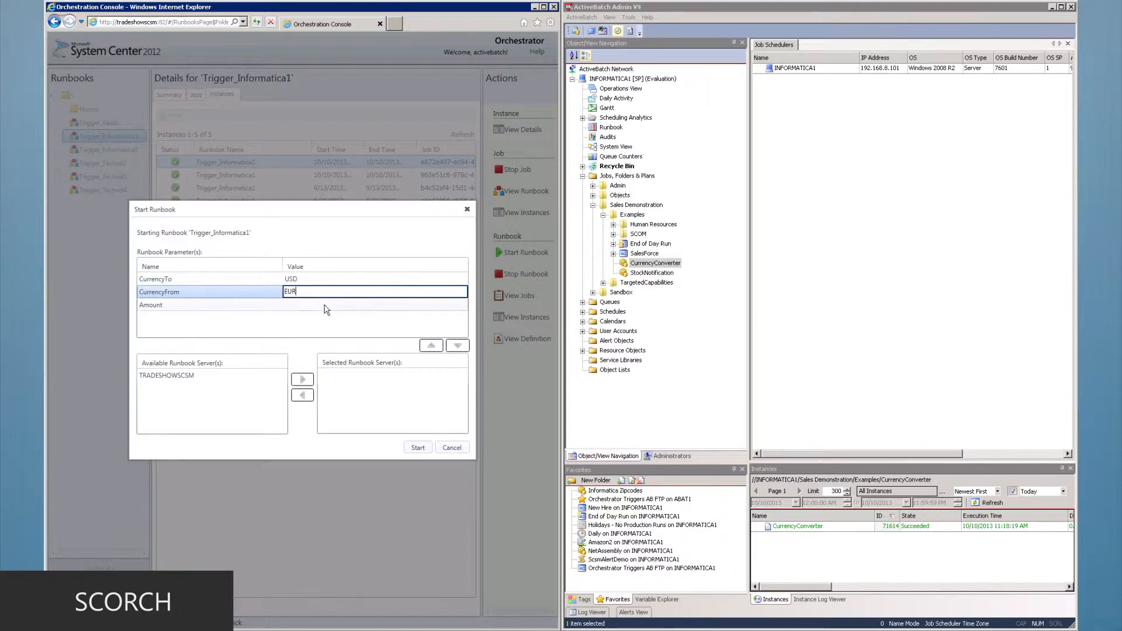
pyautogui.write('1000')
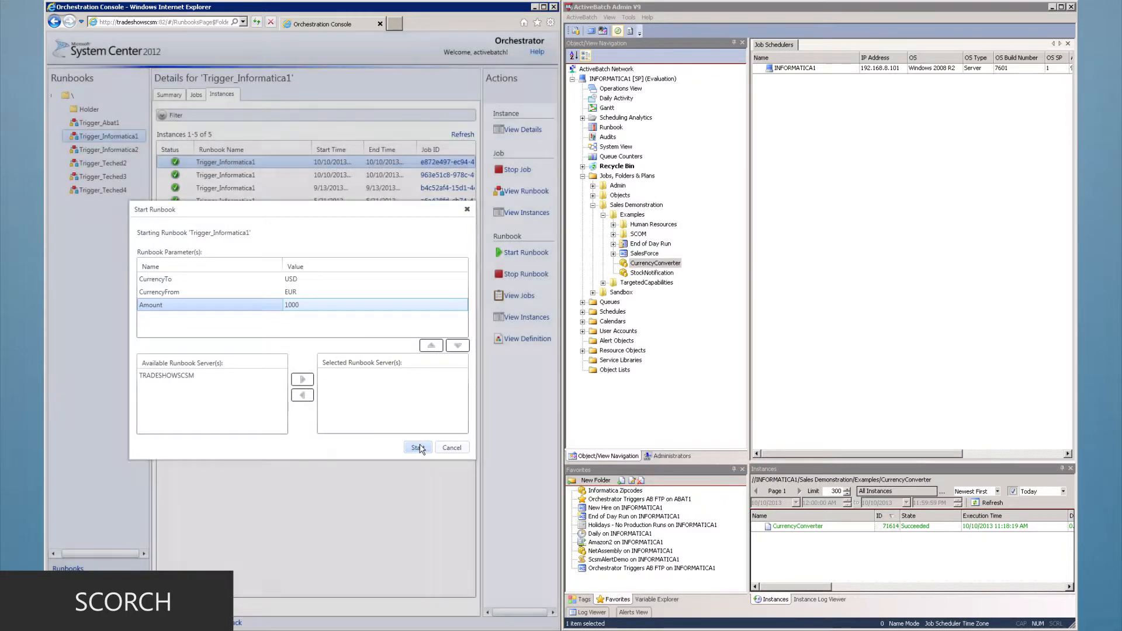
pyautogui.click(417, 448)
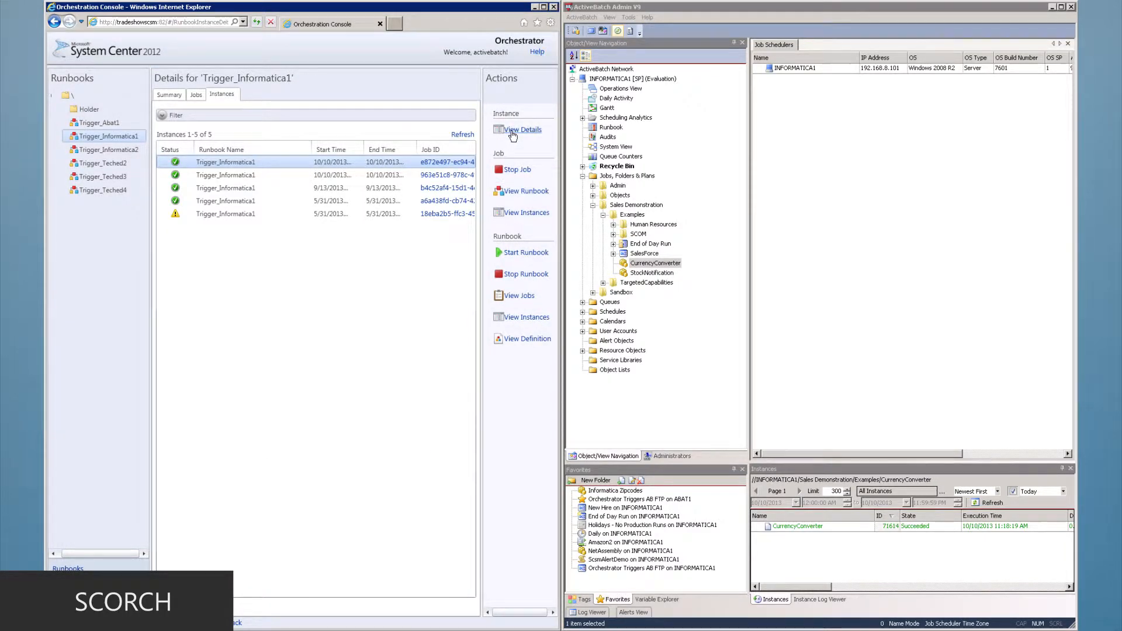
# View details of the newest Trigger_Informatica1 instance and inspect its Initialize Data activity.
pyautogui.click(509, 129)
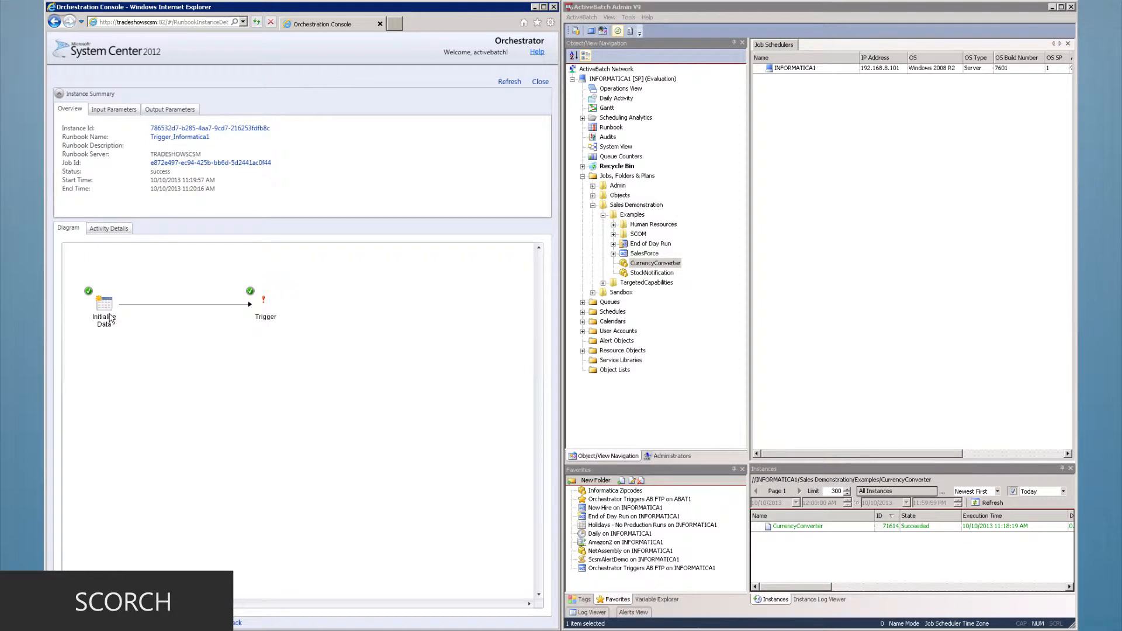
pyautogui.click(654, 263)
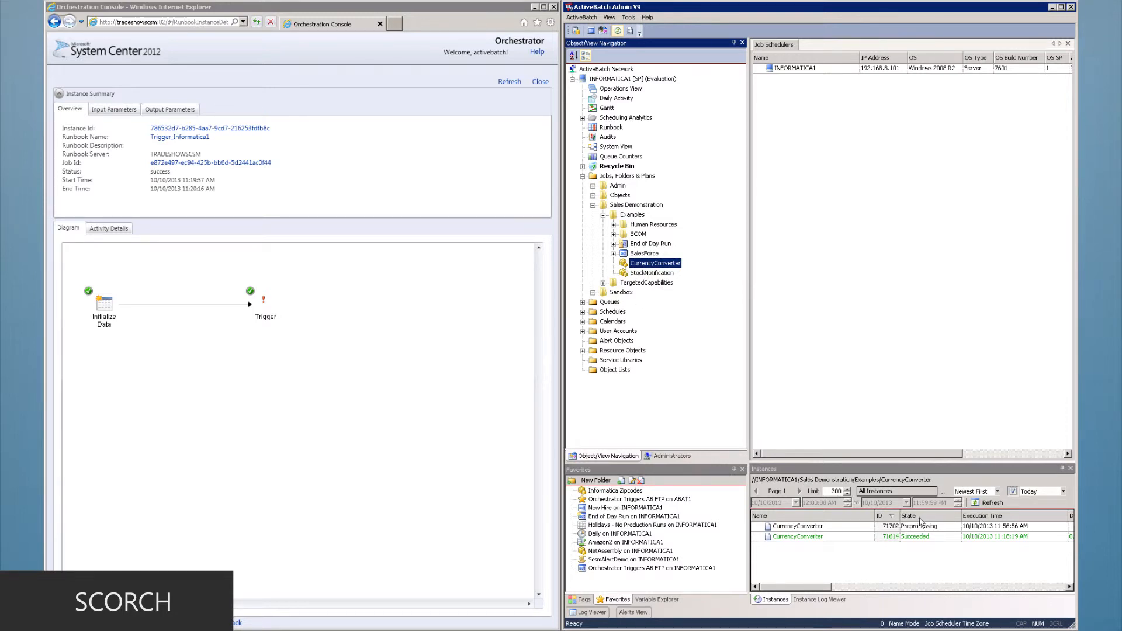
pyautogui.click(797, 526)
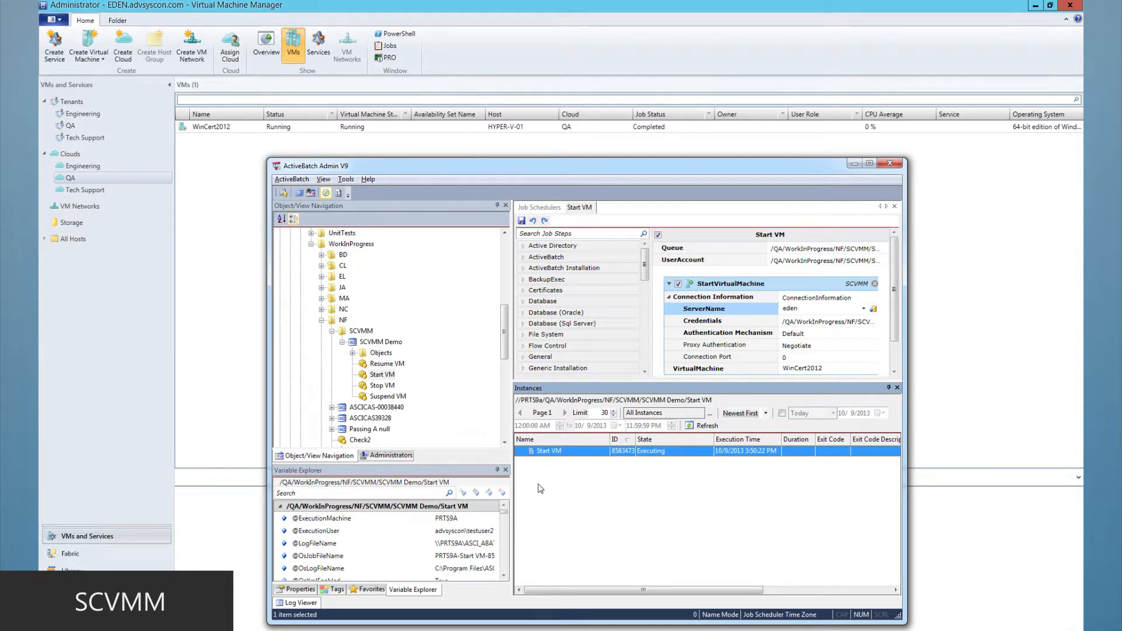
# Trigger the Suspend VM job so WinCert2012 becomes paused.
pyautogui.click(388, 396)
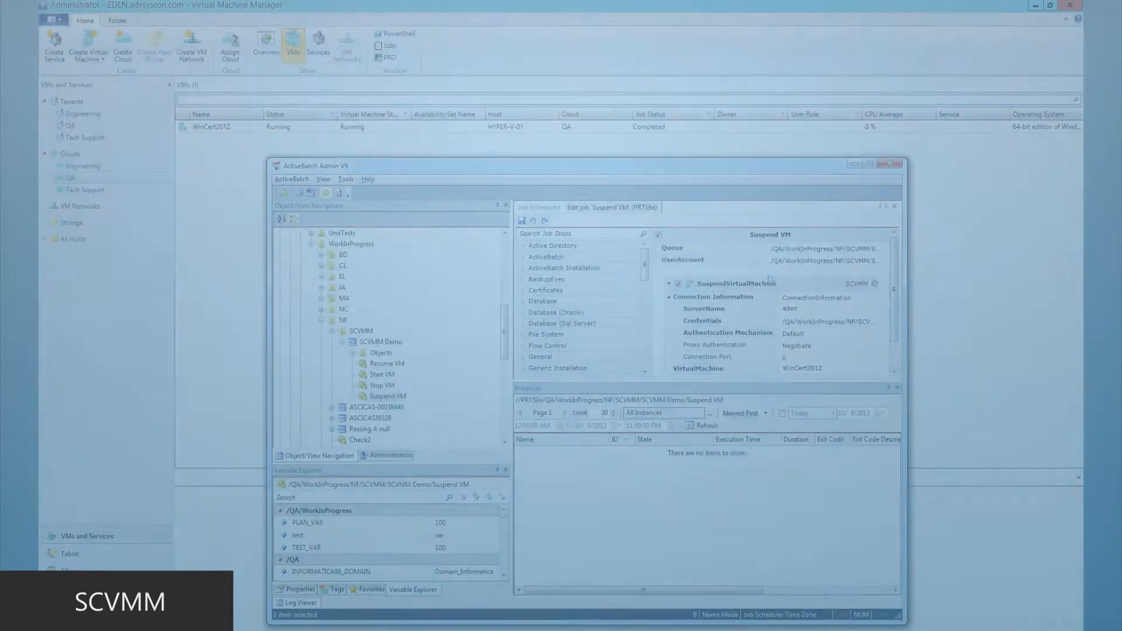
pyautogui.rightClick(387, 396)
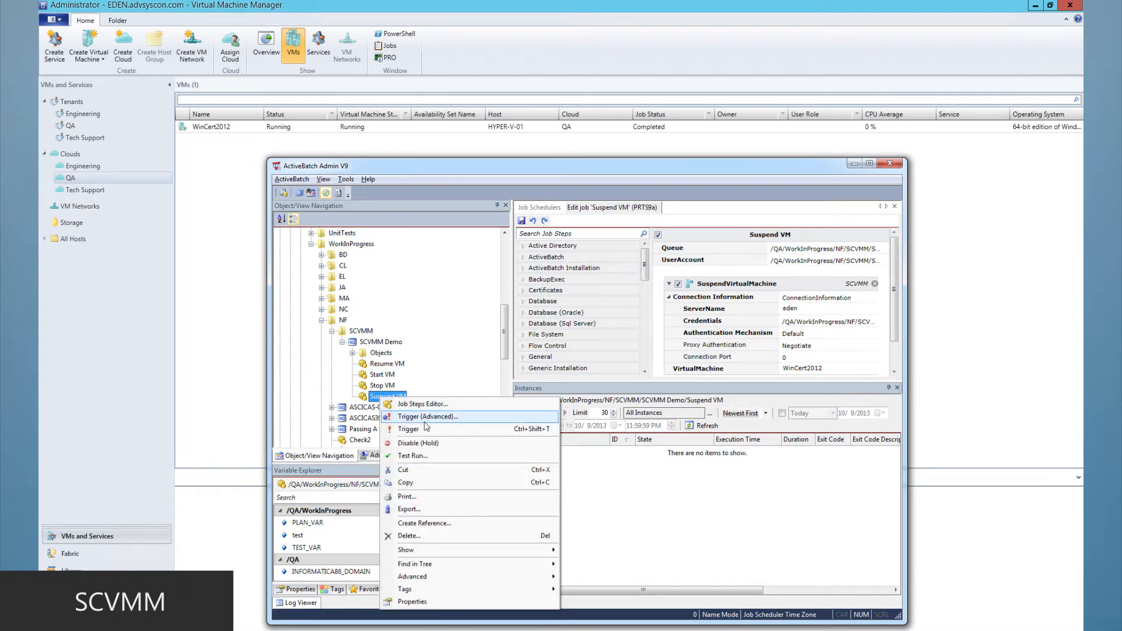
pyautogui.click(409, 429)
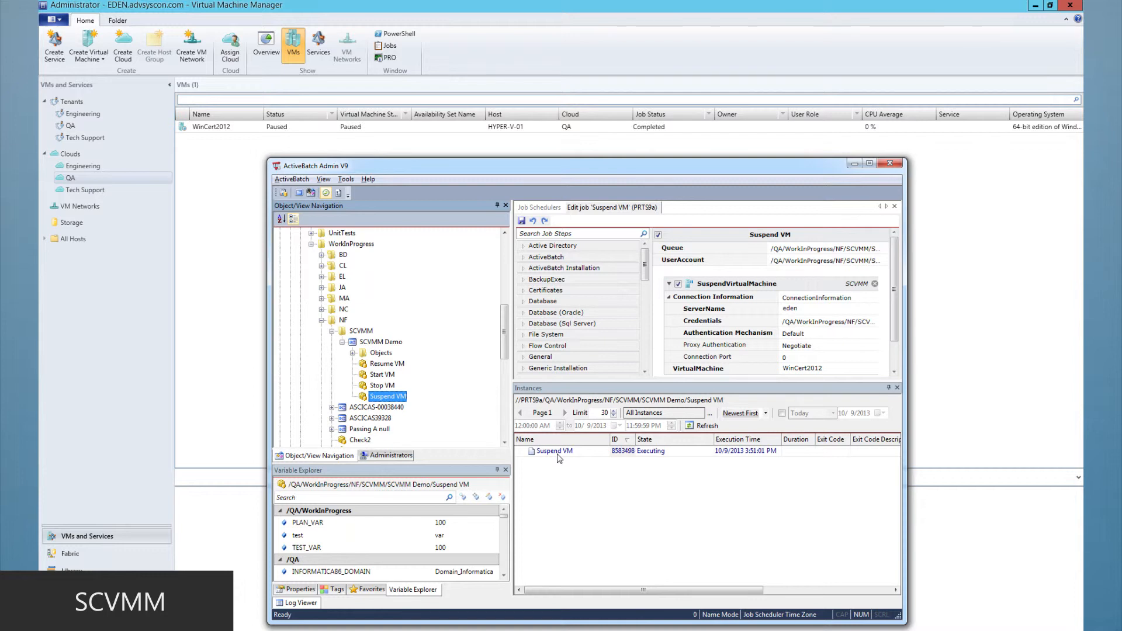
pyautogui.moveTo(378, 141)
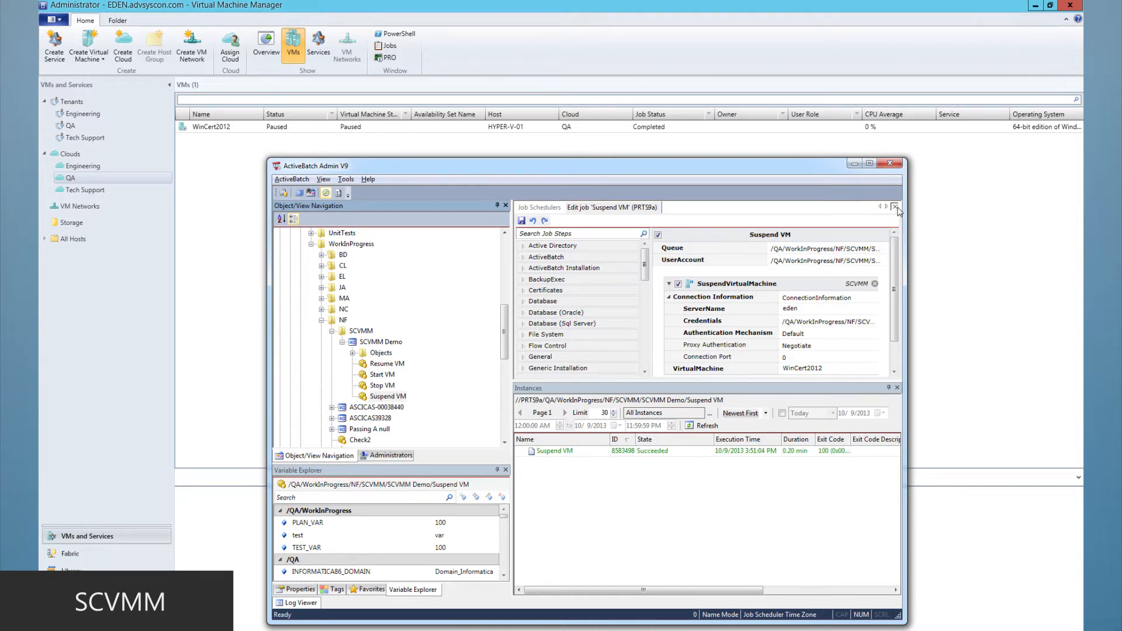
# Close the Suspend VM job editor and select the Resume VM job.
pyautogui.click(895, 206)
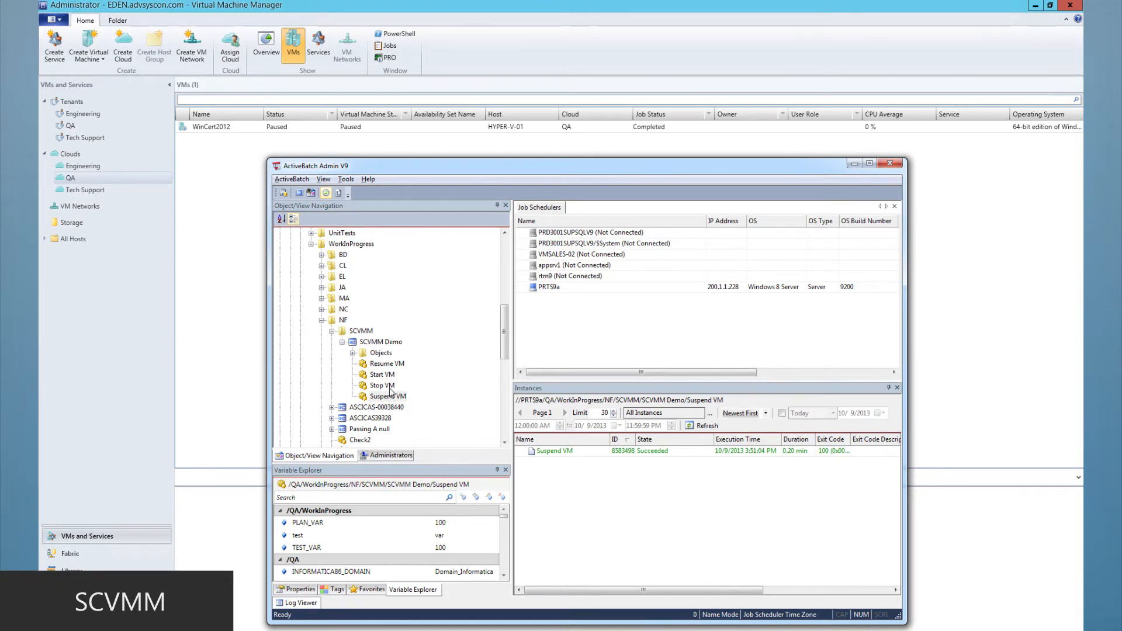
pyautogui.click(386, 363)
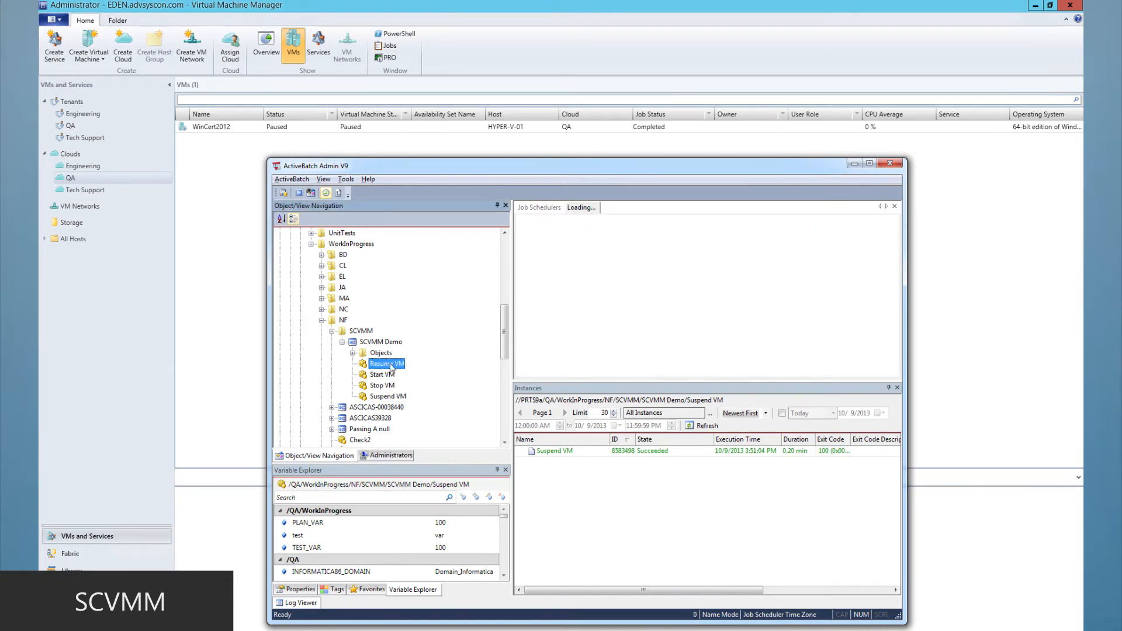